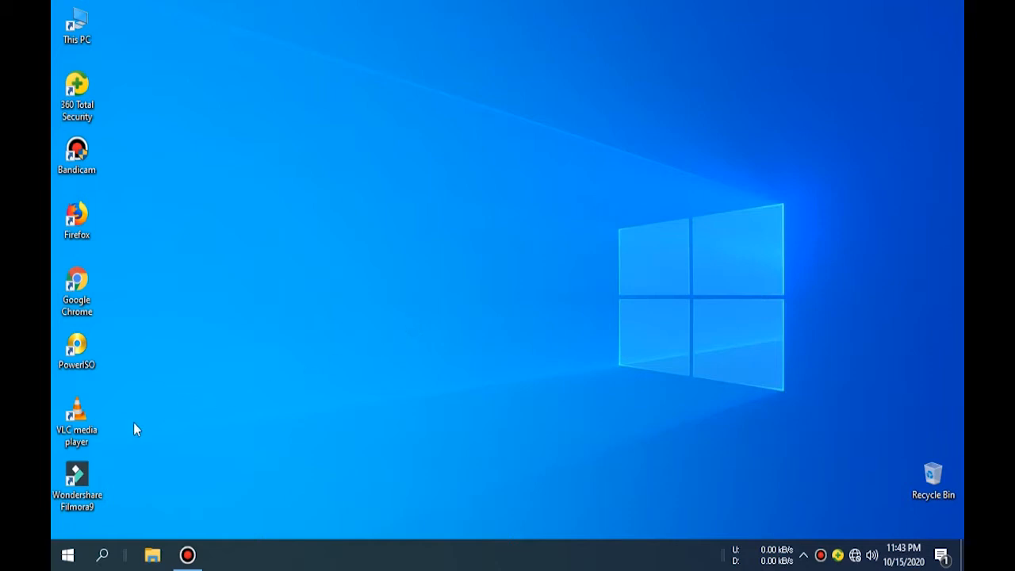
- Launch XAMPP, start Apache and MySQL, then close the control panel
{"action": "left_click", "coordinate": [66, 555]}
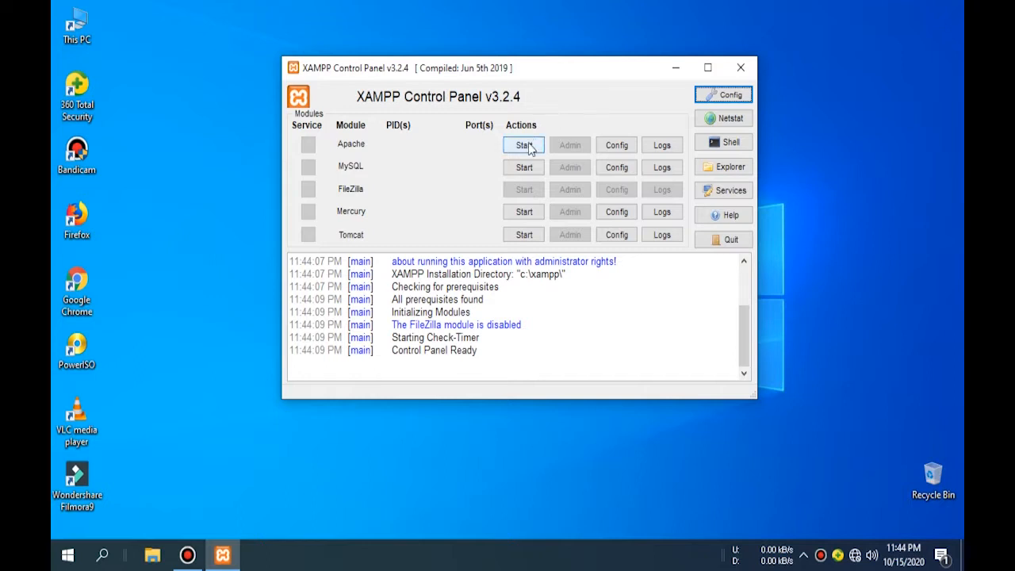
{"action": "left_click", "coordinate": [523, 144]}
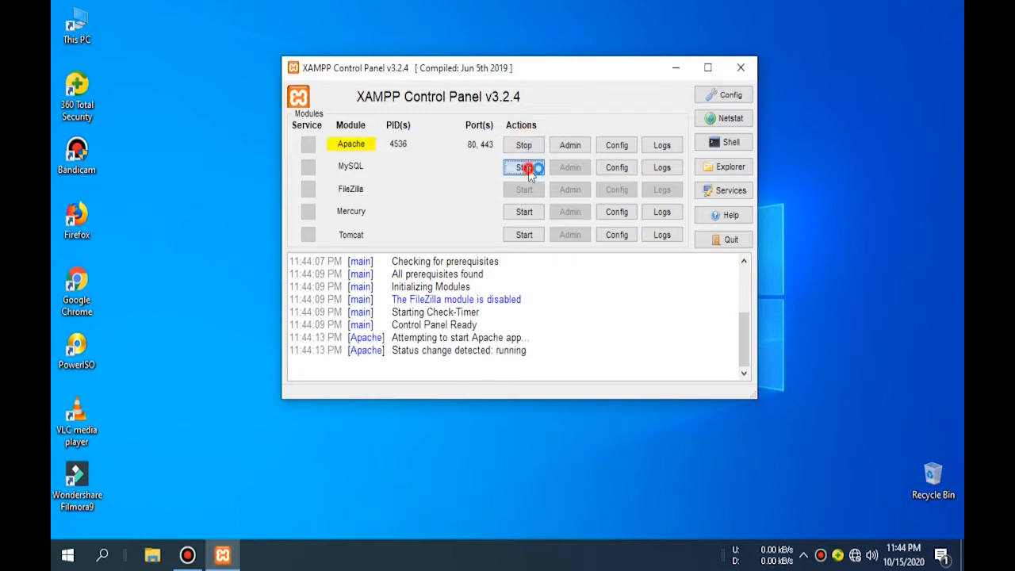
{"action": "left_click", "coordinate": [522, 167]}
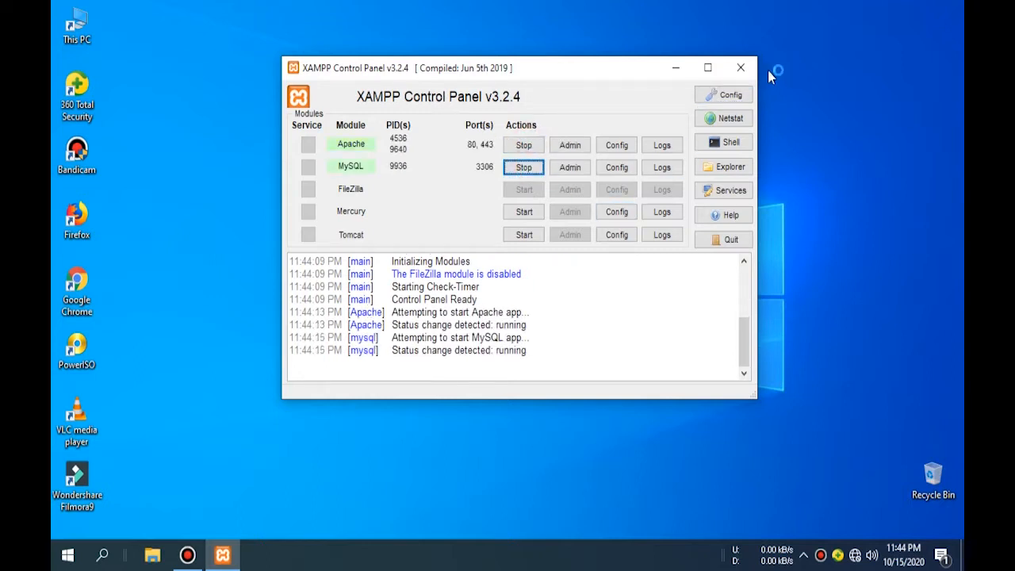
{"action": "left_click", "coordinate": [740, 68]}
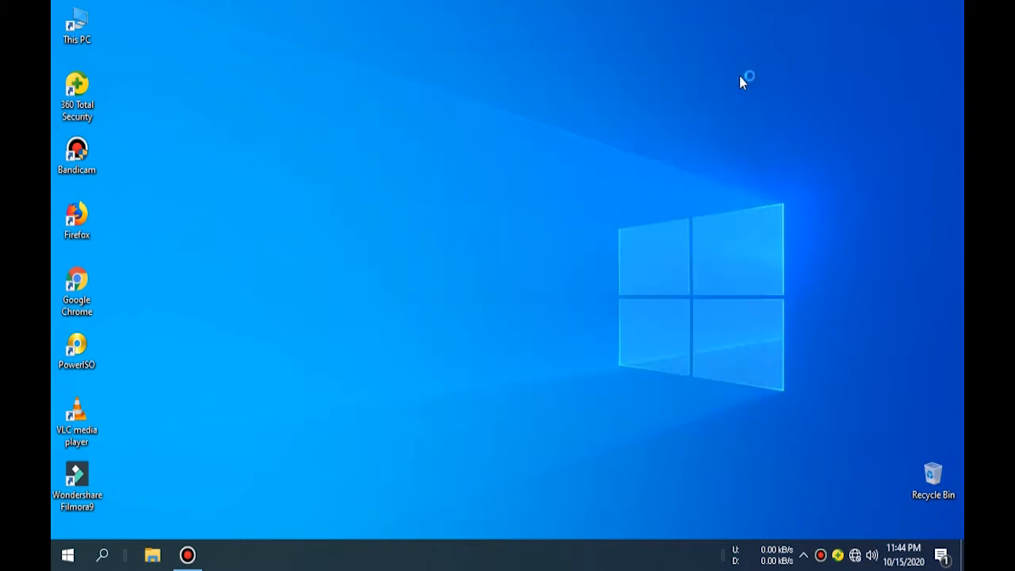
{"action": "mouse_move", "coordinate": [262, 274]}
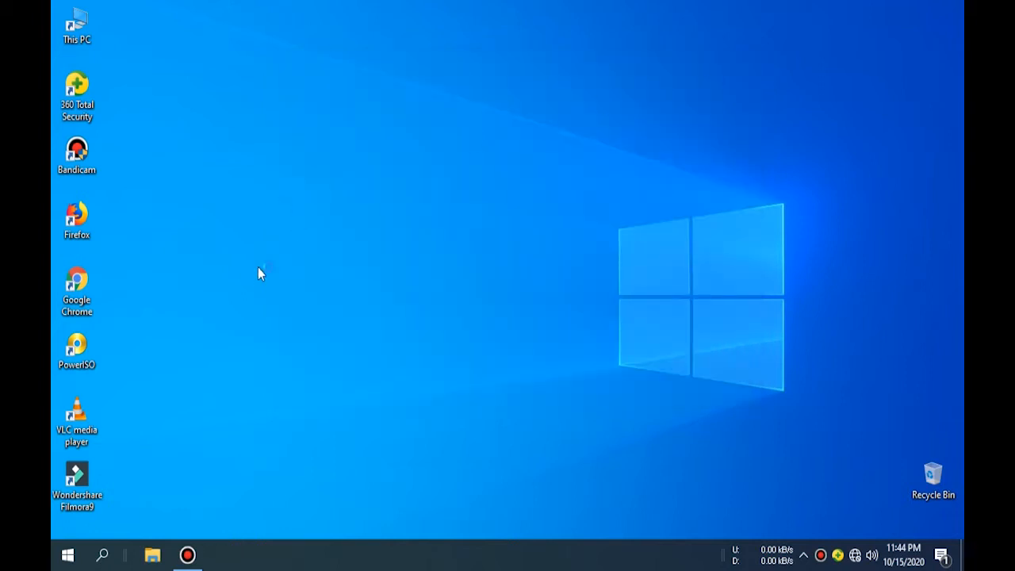
{"action": "mouse_move", "coordinate": [450, 387]}
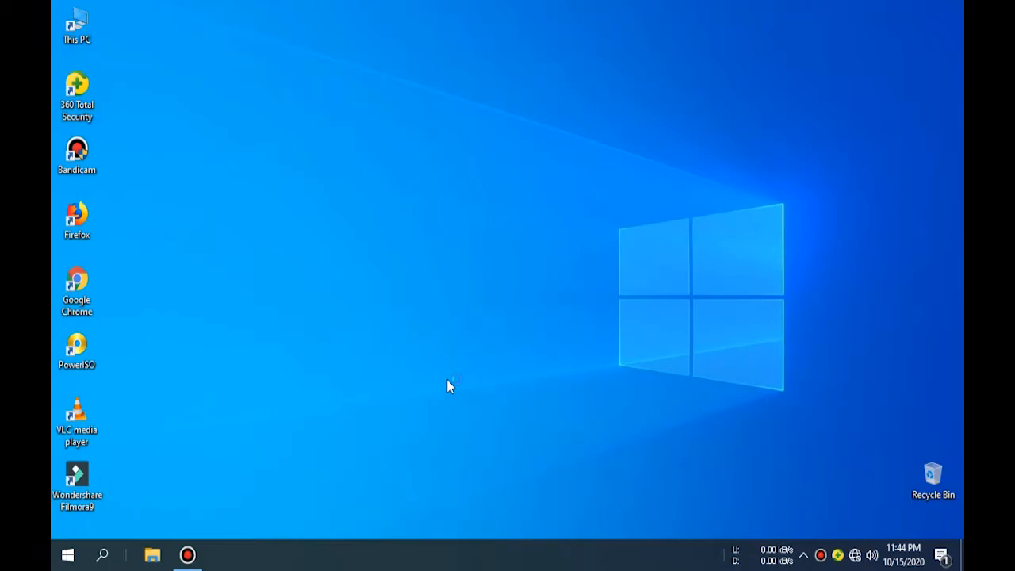
- Refresh the desktop and search 'xa' from Start to launch XAMPP Control Panel
{"action": "right_click", "coordinate": [448, 387]}
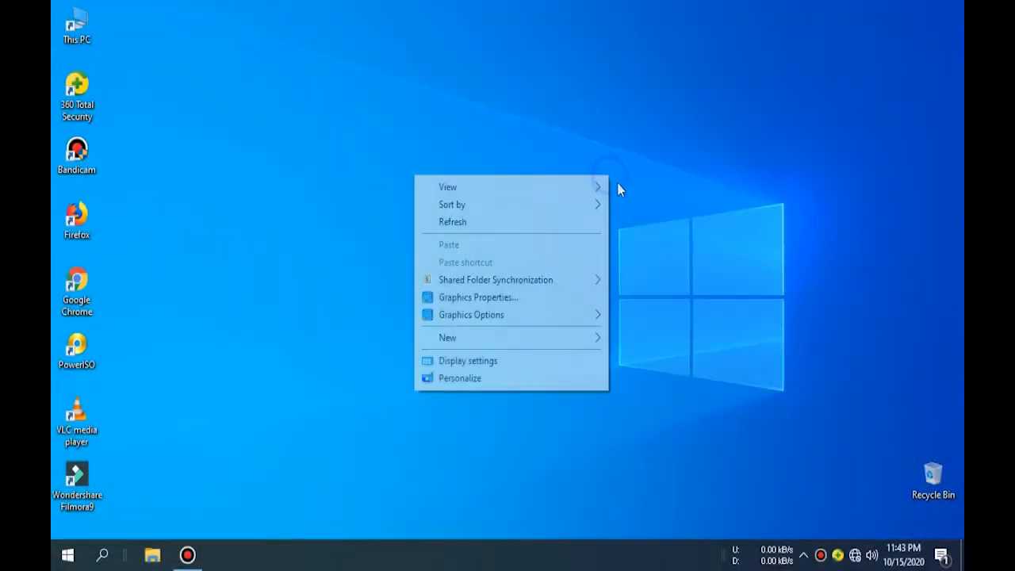
{"action": "left_click", "coordinate": [507, 232]}
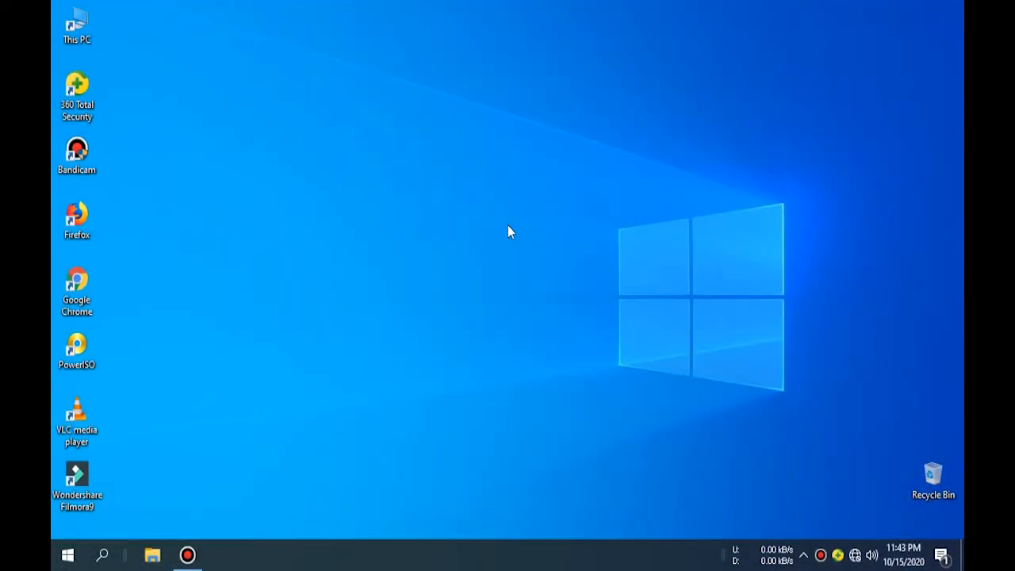
{"action": "mouse_move", "coordinate": [230, 492]}
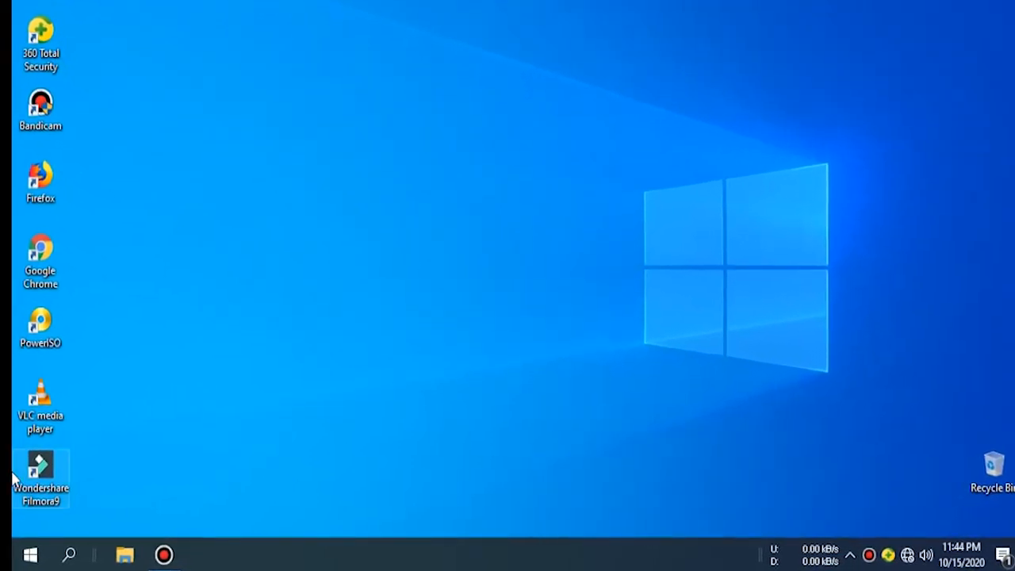
{"action": "type", "text": "xa"}
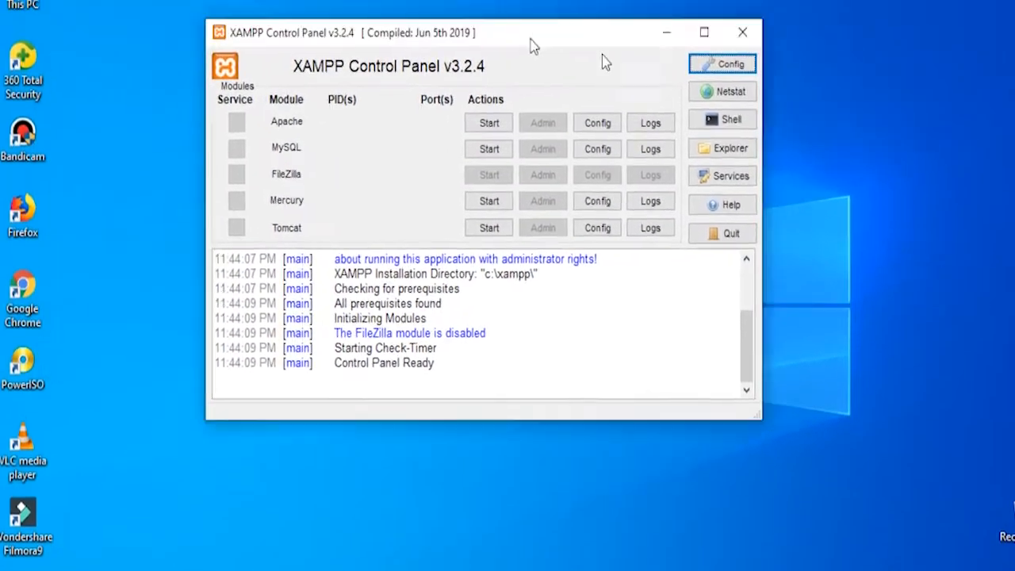
- Start the Apache and MySQL services, then close the XAMPP window
{"action": "left_click", "coordinate": [489, 123]}
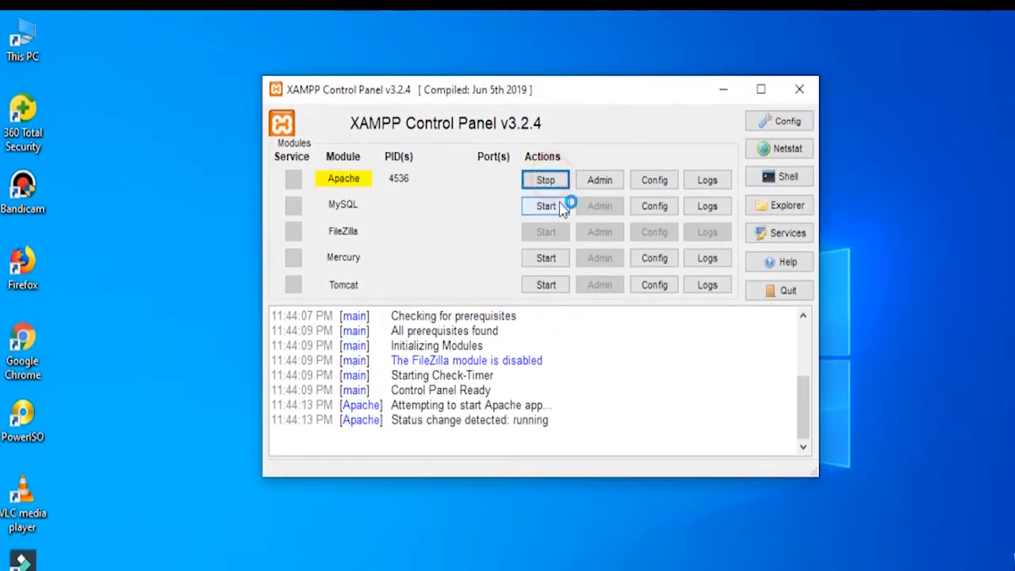
{"action": "left_click", "coordinate": [545, 205]}
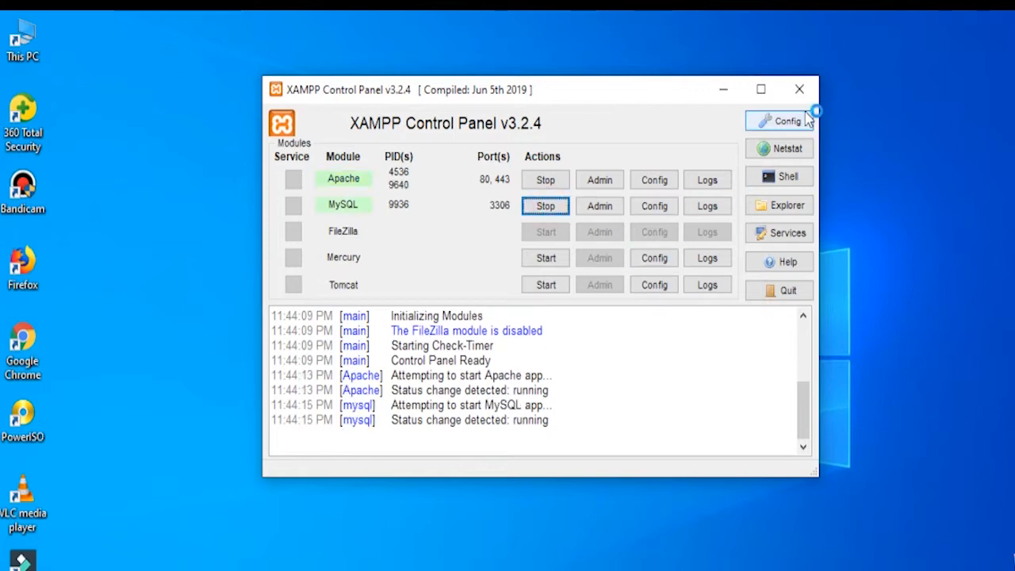
{"action": "left_click", "coordinate": [799, 89]}
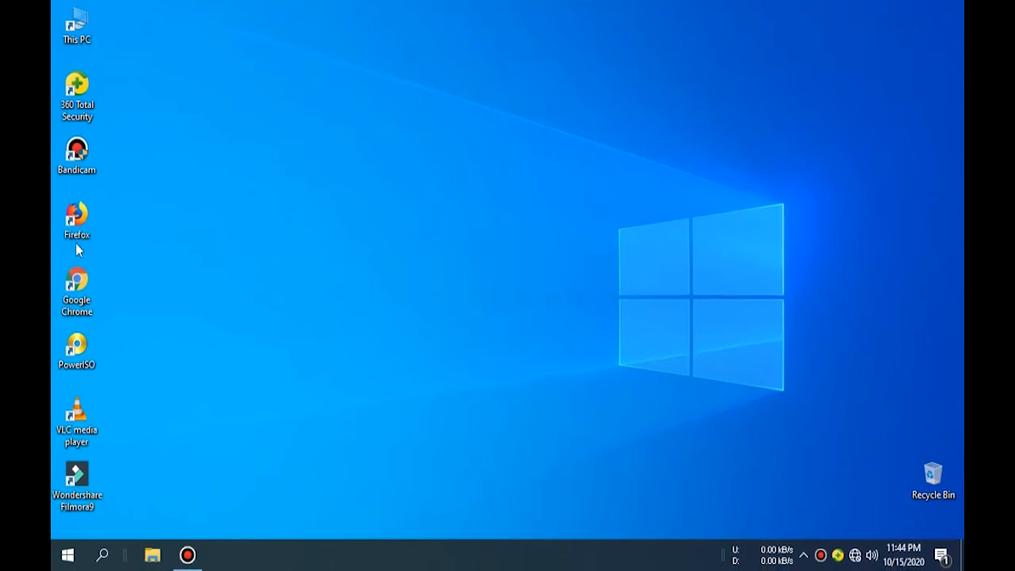
{"action": "mouse_move", "coordinate": [450, 387]}
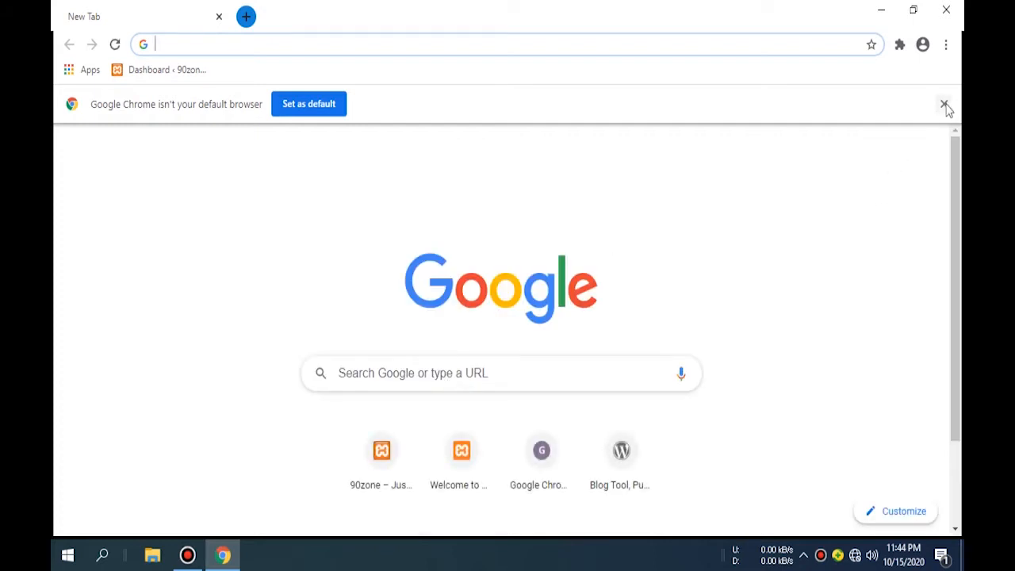
- Dismiss Chrome's 'not your default browser' infobar and focus the address bar
{"action": "left_click", "coordinate": [945, 104]}
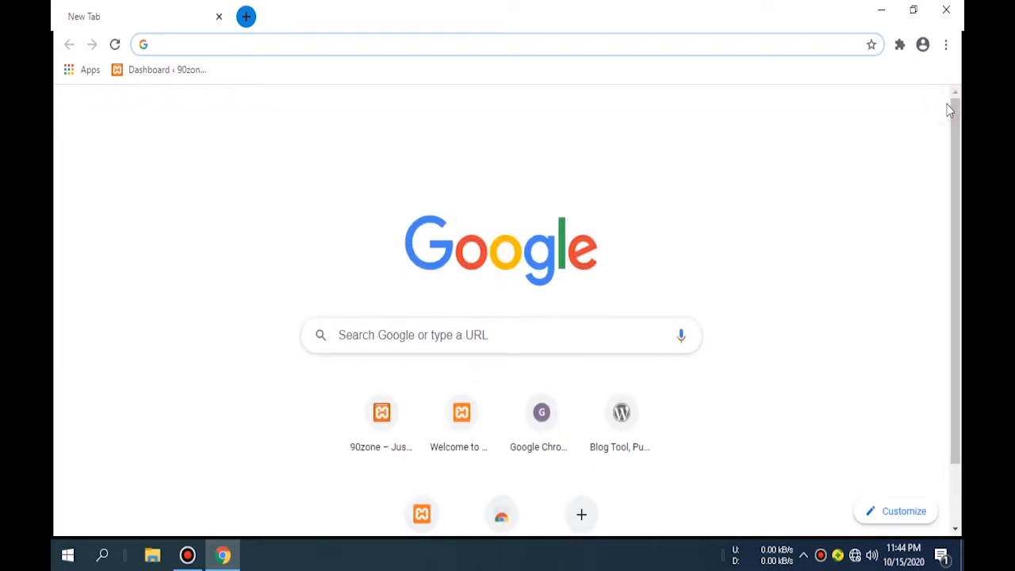
{"action": "left_click", "coordinate": [318, 44]}
{"action": "type", "text": "localhost/wp/"}
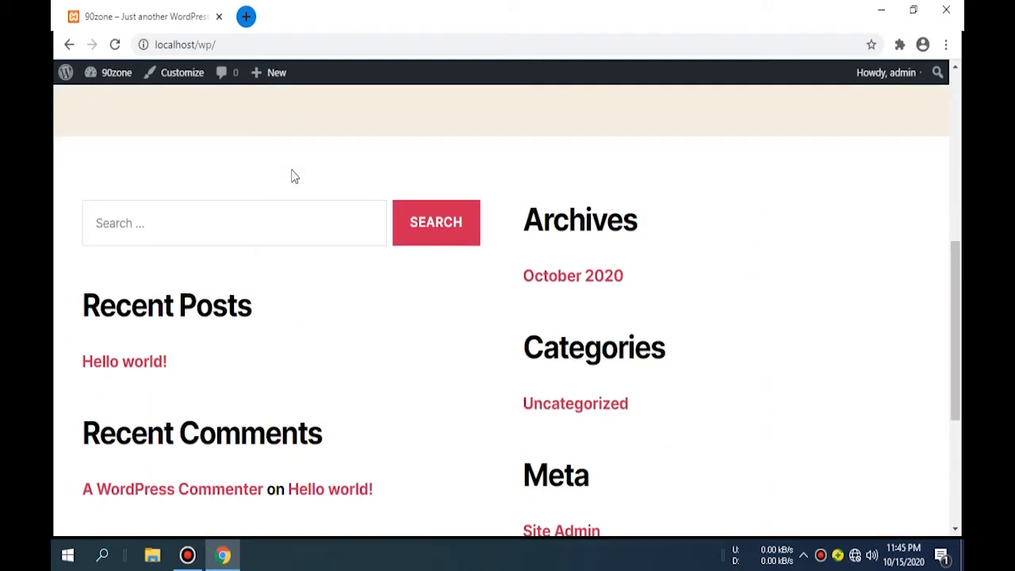
- Go to localhost/wp/wp-admin by adding 'wp-admin' to the site address
{"action": "left_click", "coordinate": [123, 361]}
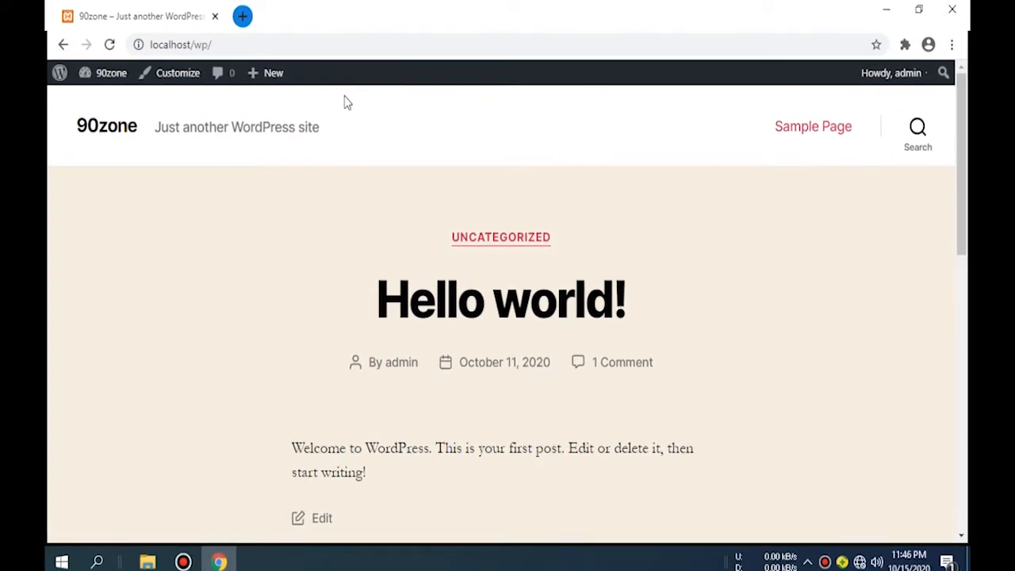
{"action": "left_click", "coordinate": [175, 45]}
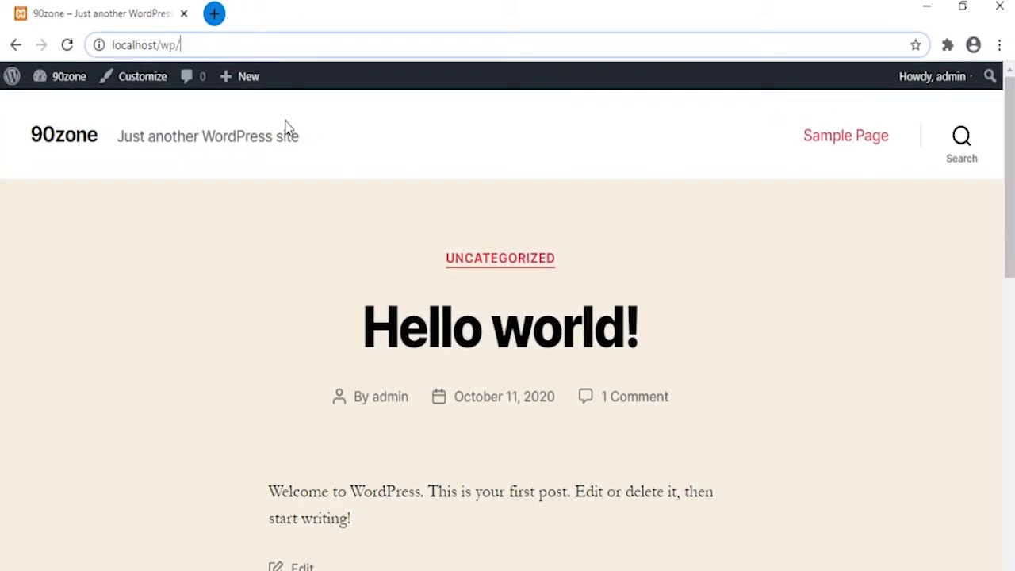
{"action": "type", "text": "wp-admin/"}
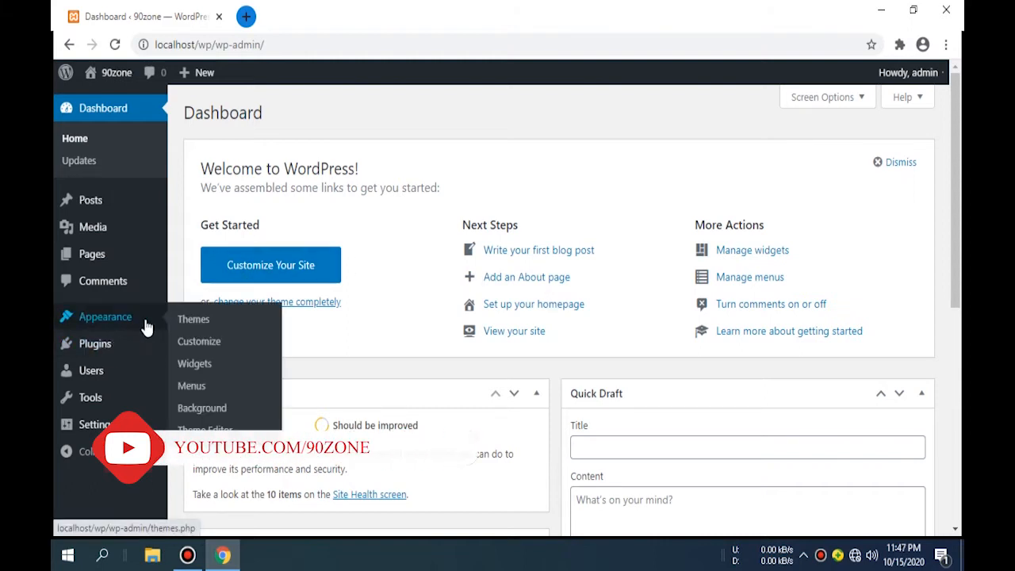
- Go to Appearance > Themes, then Add New, where the featured list fails with an error
{"action": "left_click", "coordinate": [194, 319]}
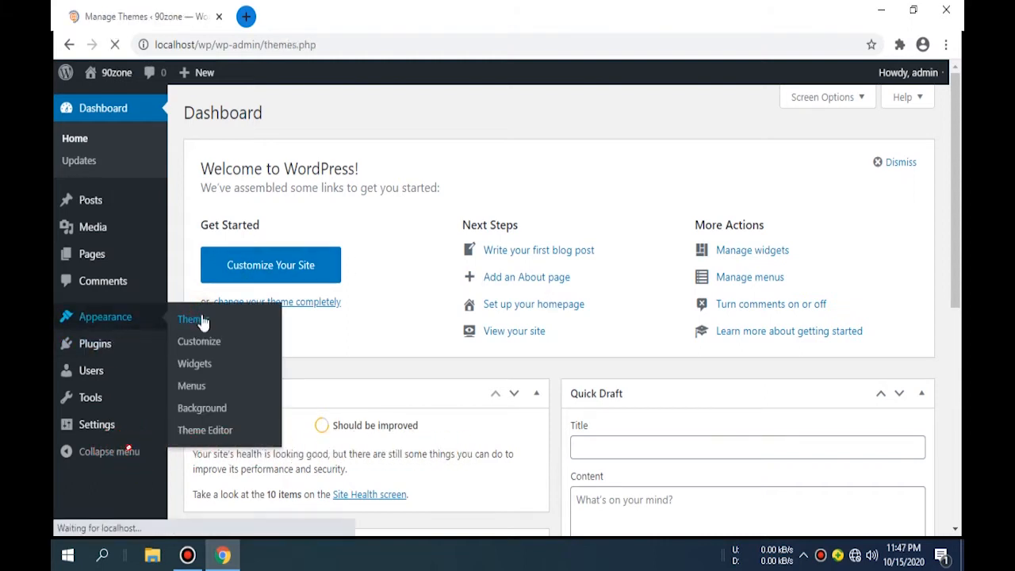
{"action": "left_click", "coordinate": [191, 319]}
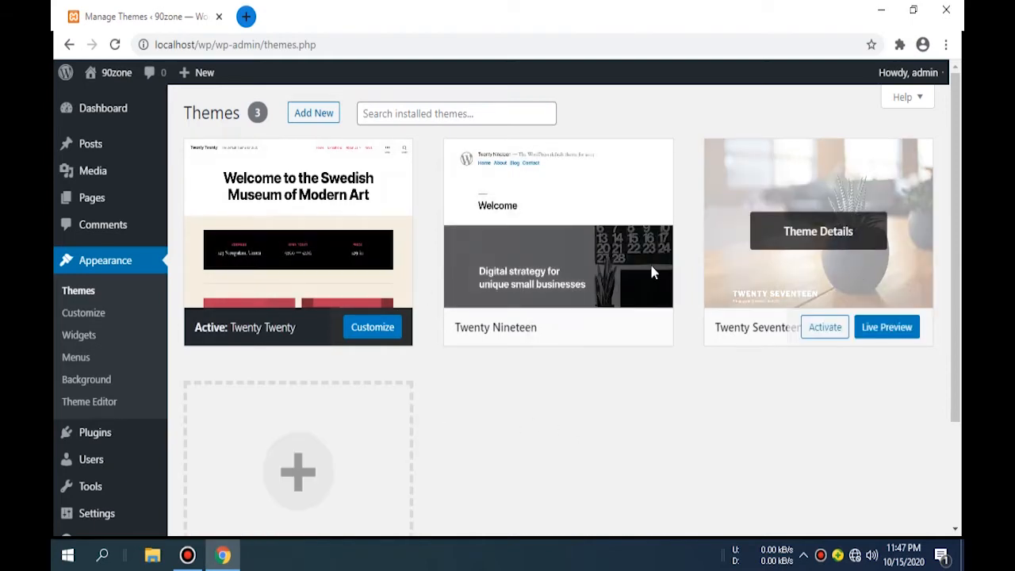
{"action": "scroll", "scroll_direction": "down", "scroll_amount": 3}
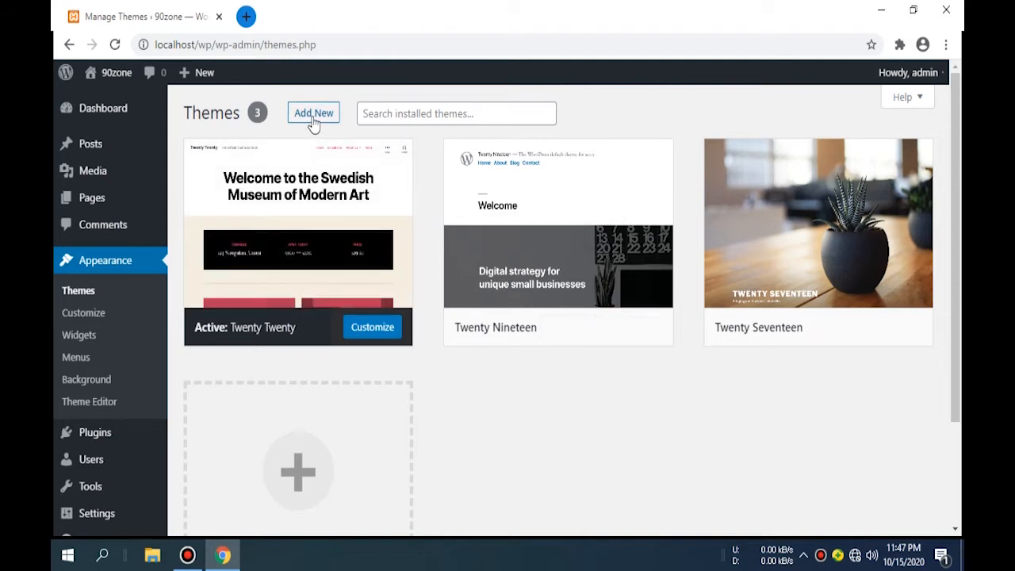
{"action": "left_click", "coordinate": [313, 113]}
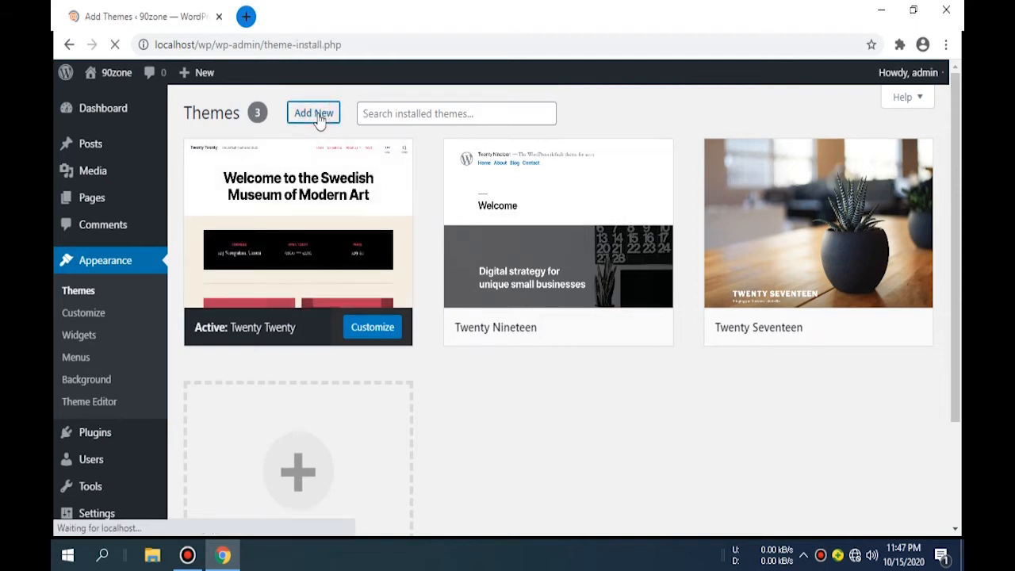
{"action": "left_click", "coordinate": [314, 112]}
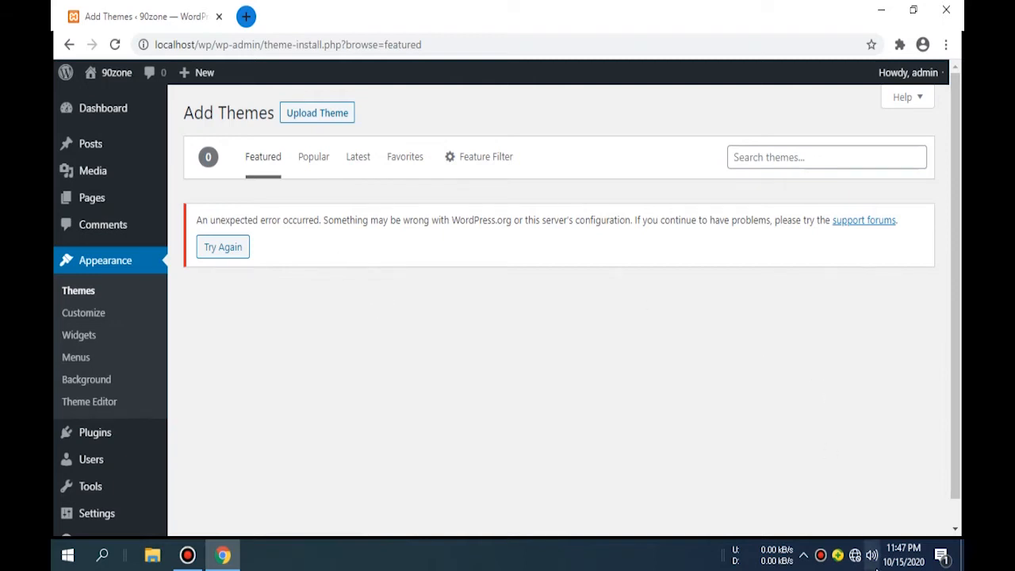
{"action": "left_click", "coordinate": [855, 554]}
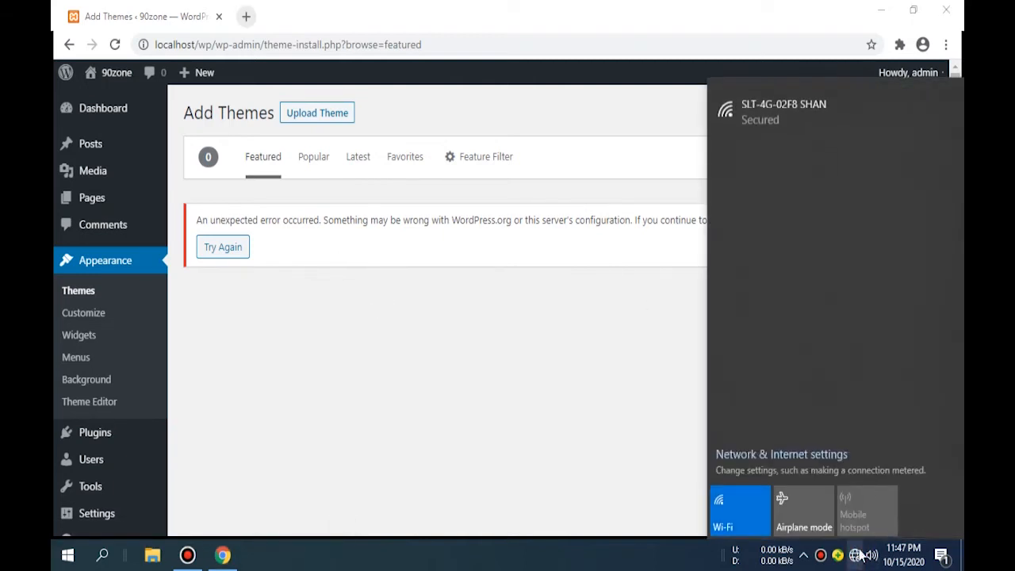
{"action": "left_click", "coordinate": [783, 112]}
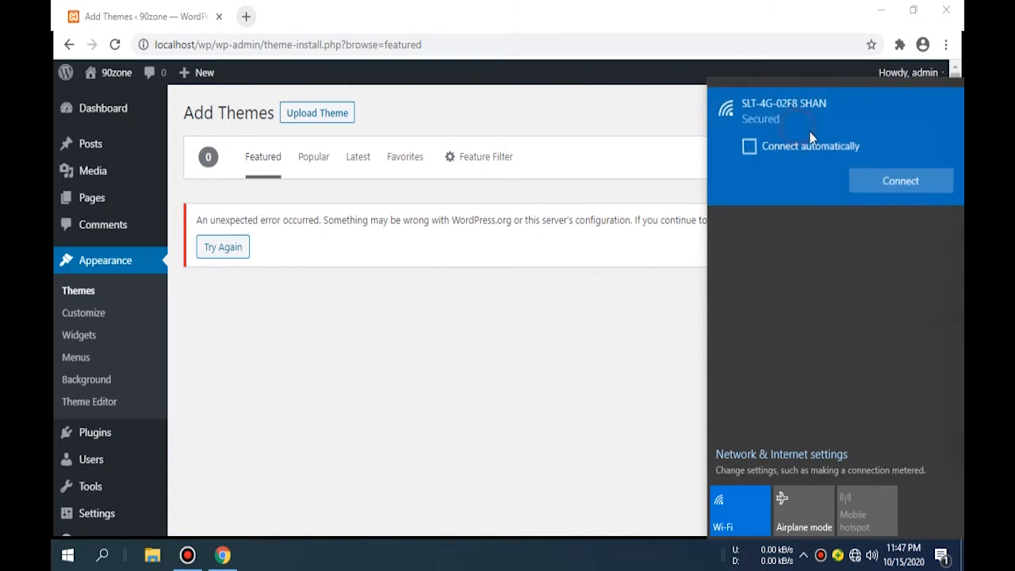
{"action": "left_click", "coordinate": [901, 180]}
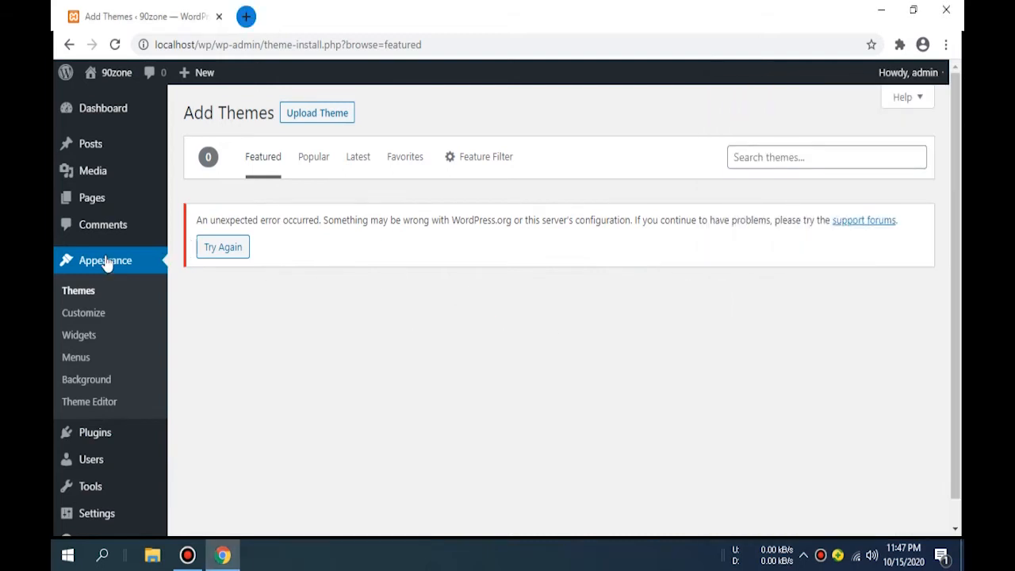
- Return to Appearance > Themes and reopen the Add Themes page
{"action": "left_click", "coordinate": [78, 291]}
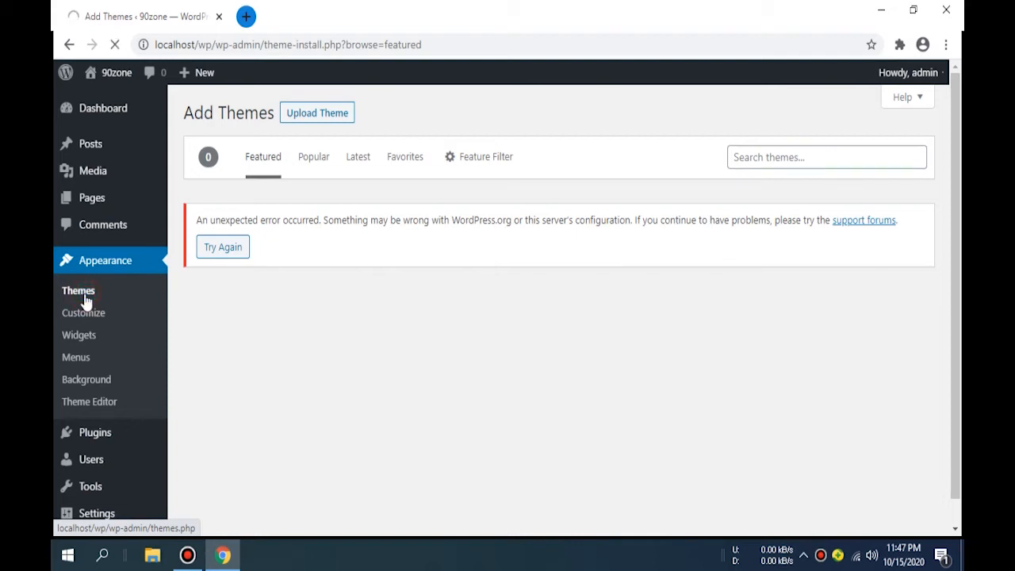
{"action": "left_click", "coordinate": [77, 291]}
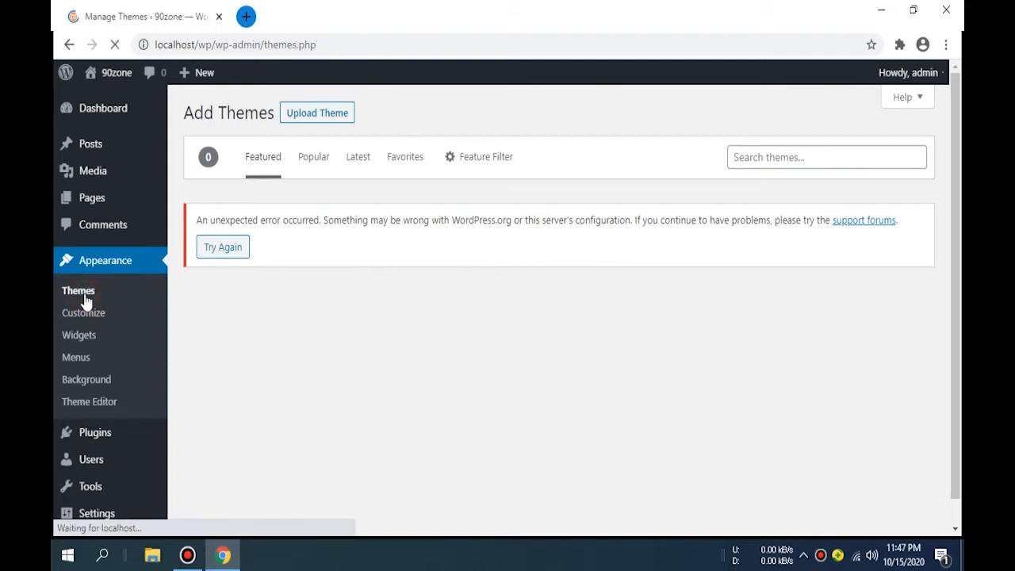
{"action": "left_click", "coordinate": [79, 290]}
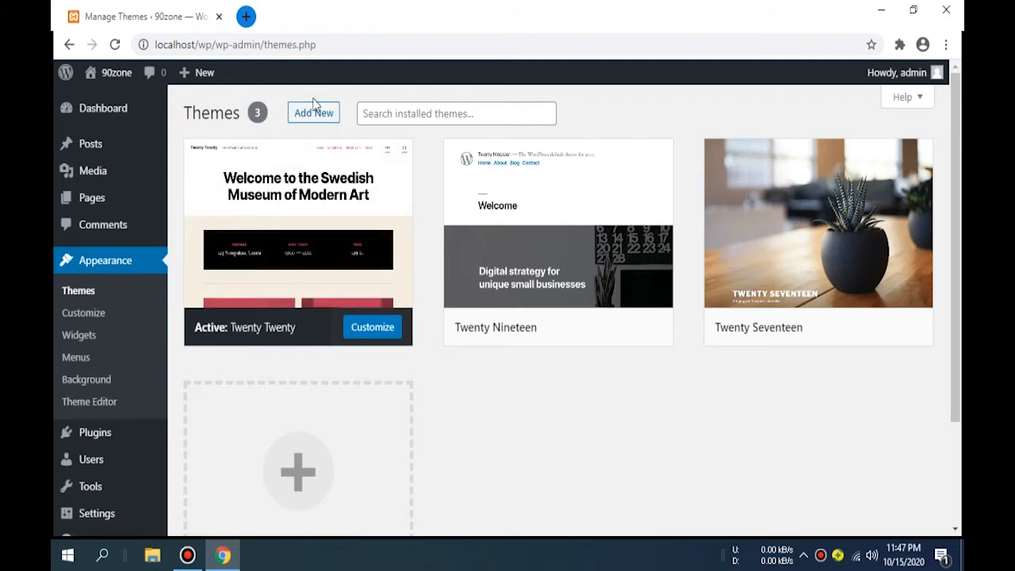
{"action": "left_click", "coordinate": [313, 113]}
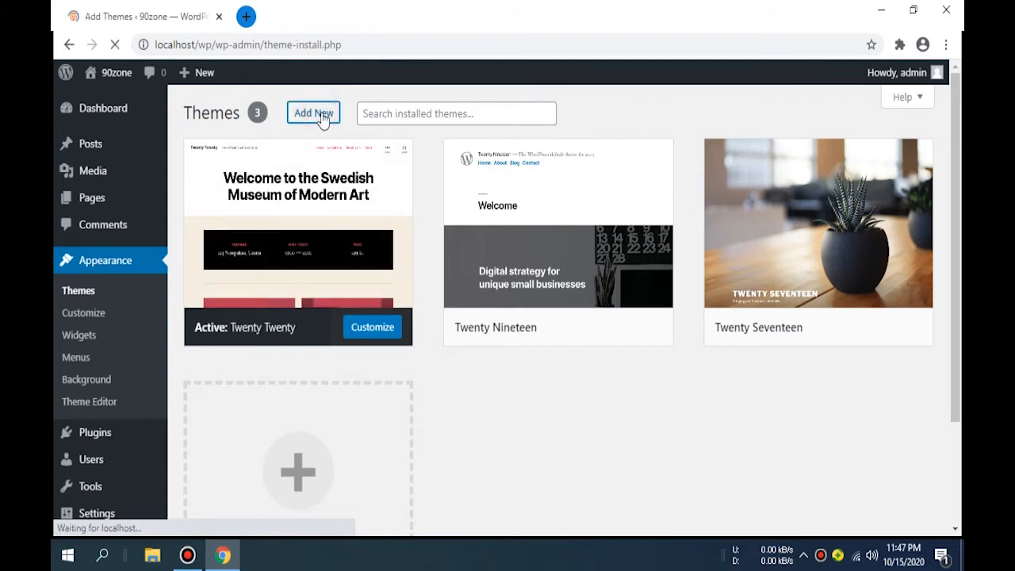
{"action": "left_click", "coordinate": [313, 112]}
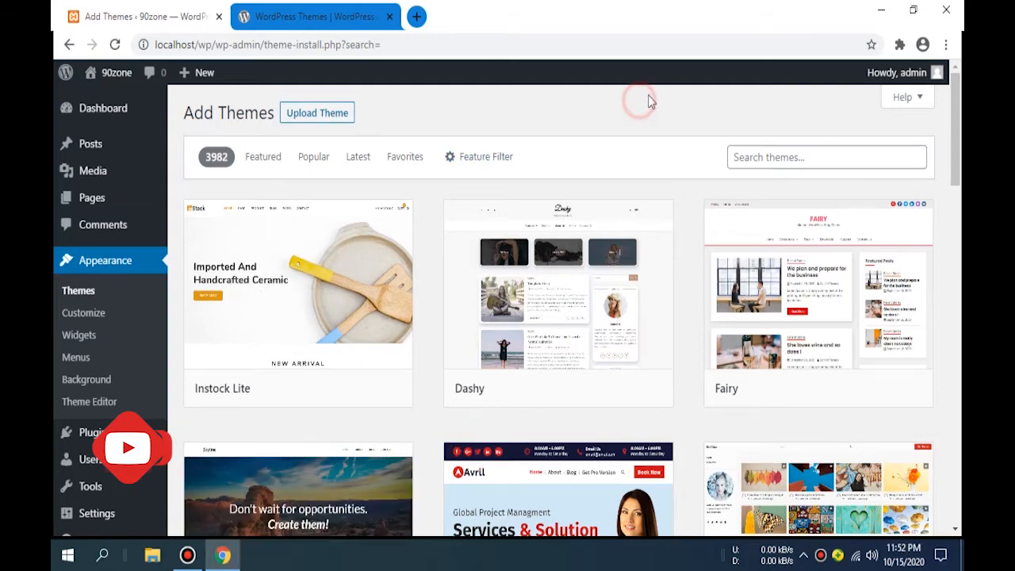
- Search the directory, install the Astra theme, and start a 'spark' search
{"action": "left_click", "coordinate": [827, 157]}
{"action": "type", "text": "astra"}
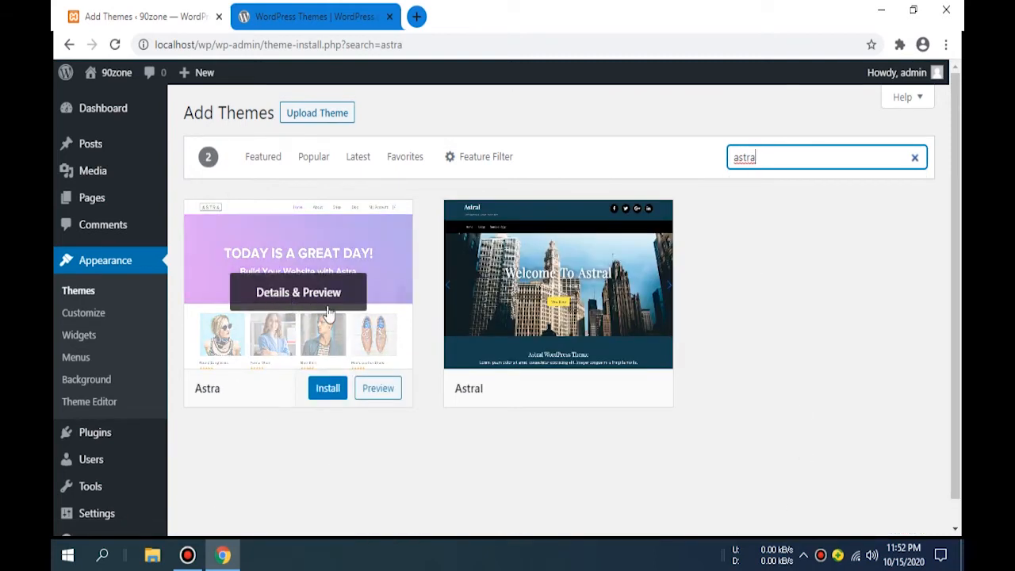
{"action": "mouse_move", "coordinate": [337, 468]}
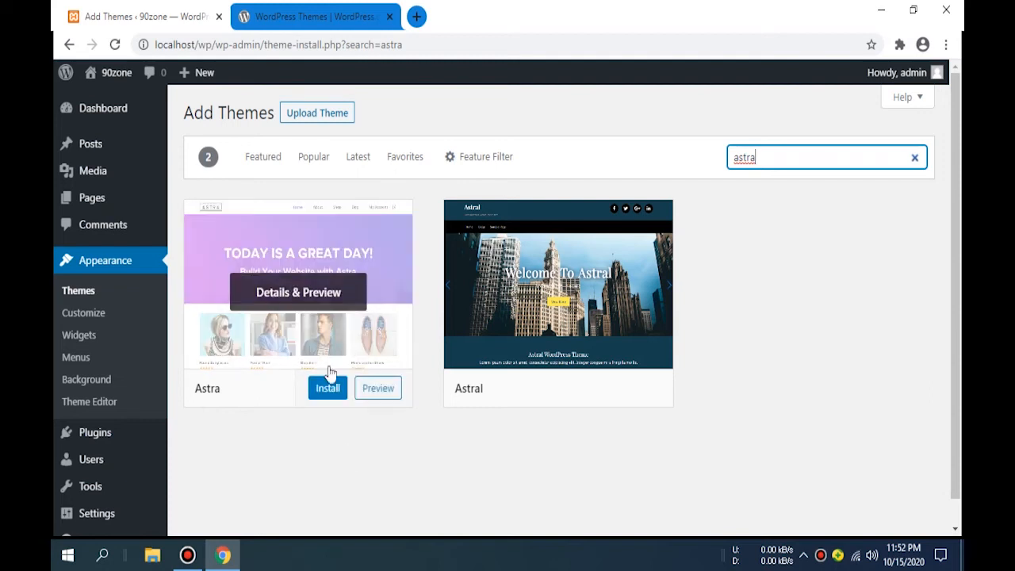
{"action": "left_click", "coordinate": [327, 388]}
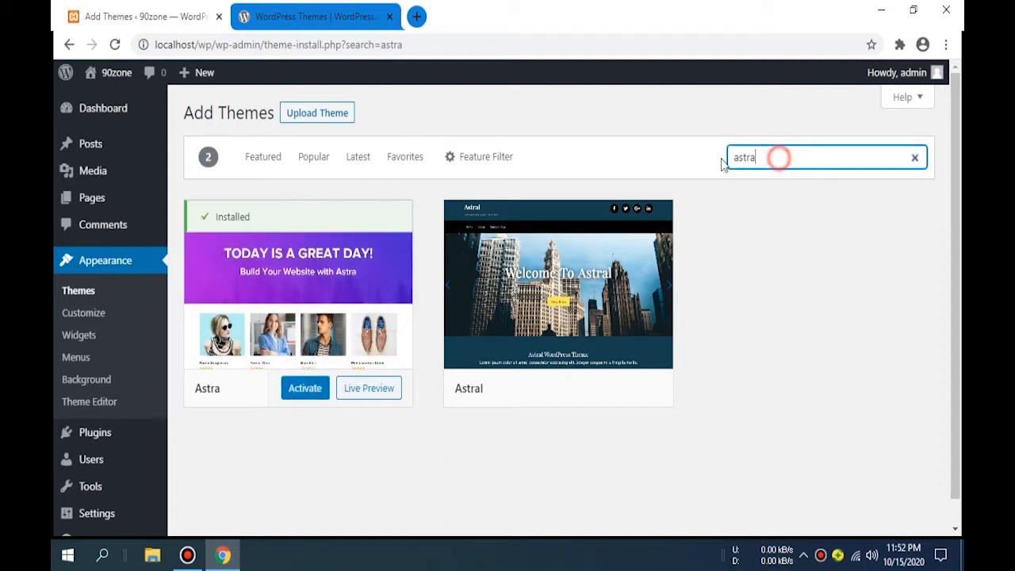
{"action": "type", "text": "spark"}
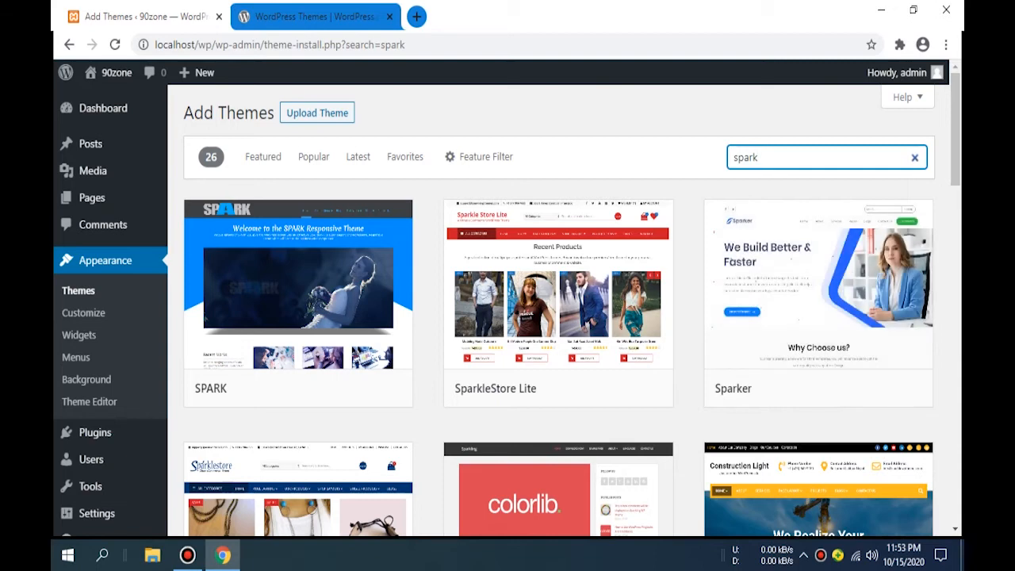
- Install Sparkling from the 'spark' results and return to Appearance > Themes
{"action": "scroll", "scroll_direction": "down", "scroll_amount": 3}
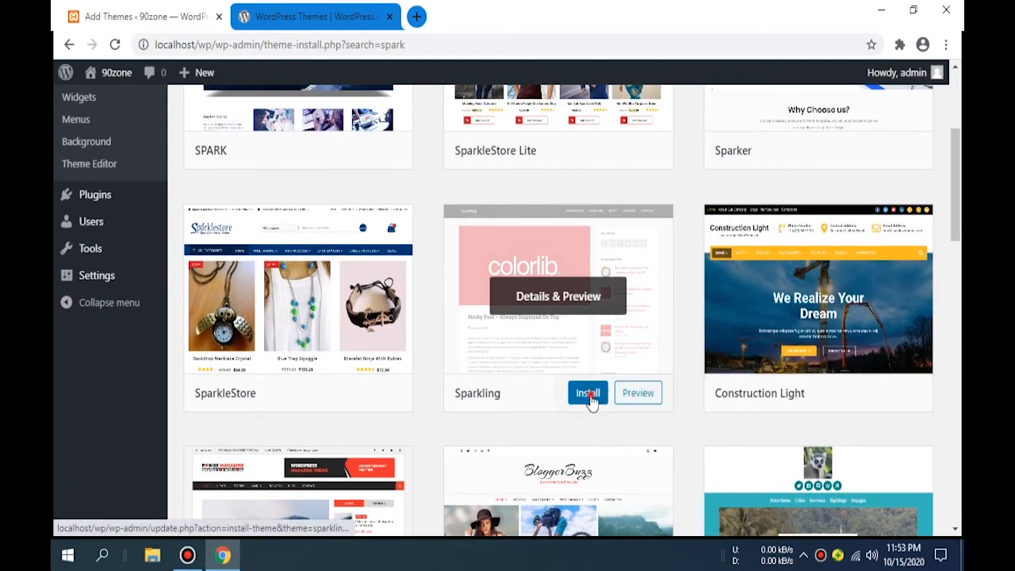
{"action": "left_click", "coordinate": [588, 393]}
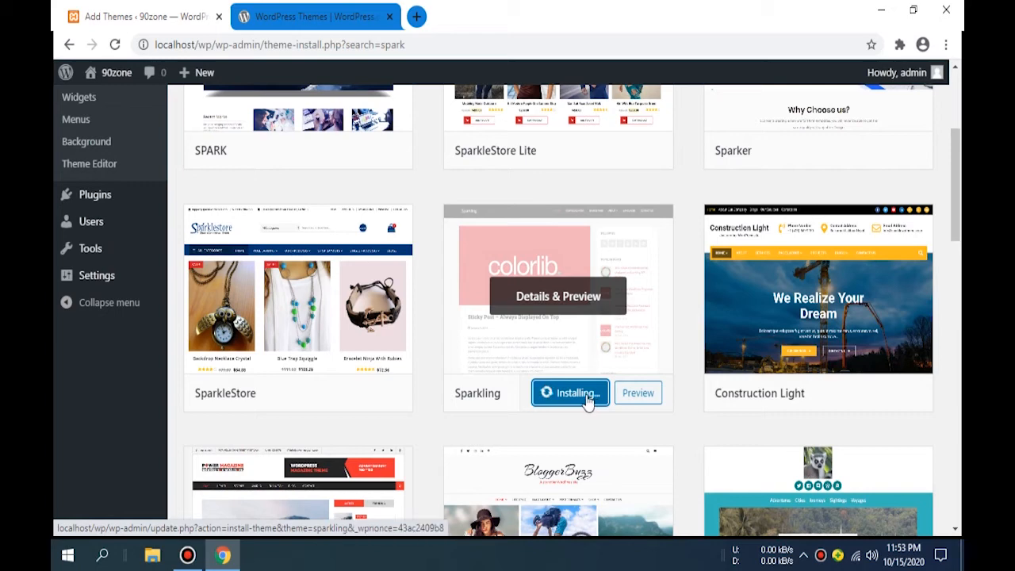
{"action": "mouse_move", "coordinate": [580, 424]}
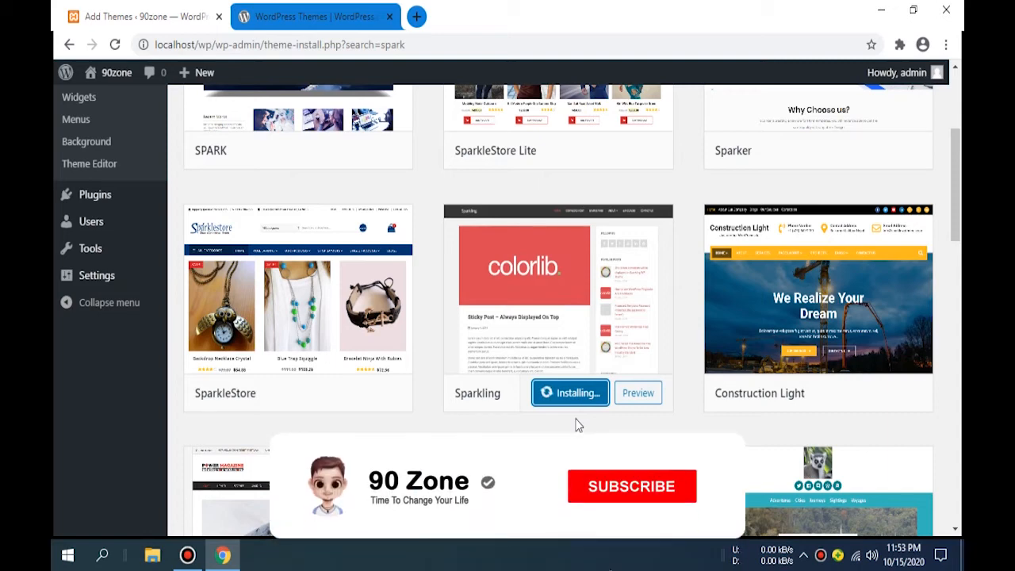
{"action": "left_click", "coordinate": [631, 486]}
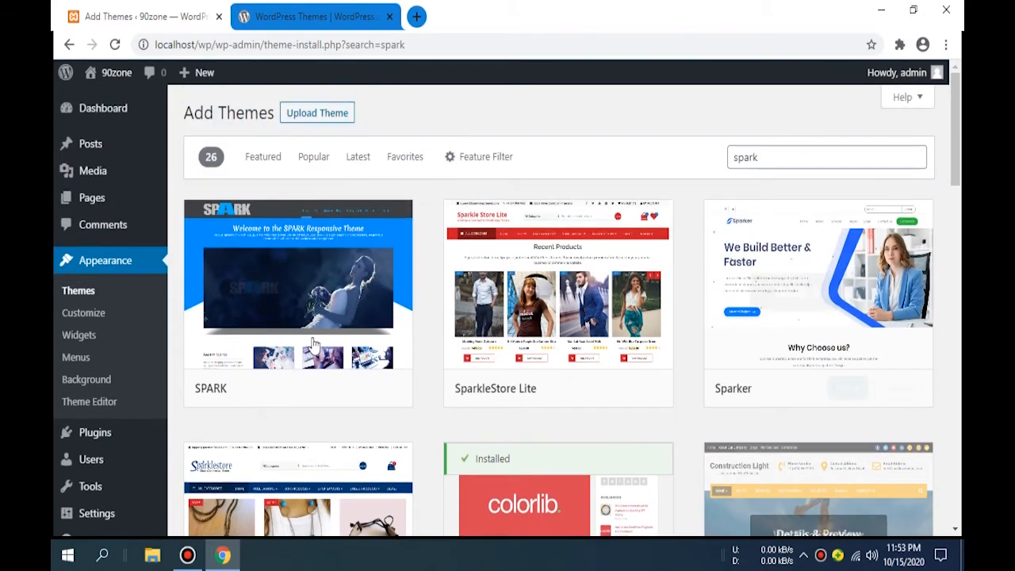
{"action": "left_click", "coordinate": [78, 290]}
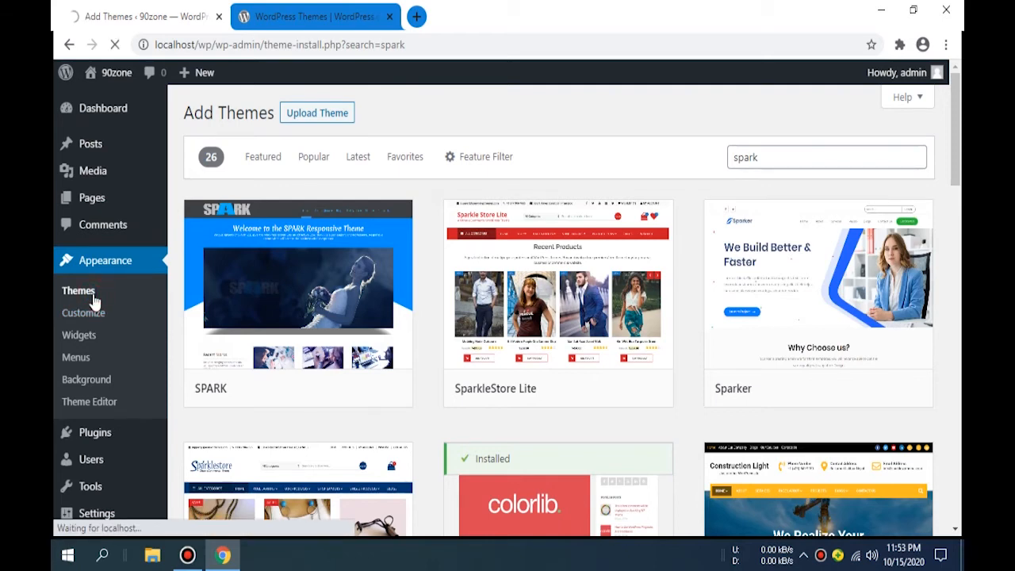
- Review the five installed themes, then view the Twenty Twenty front page in a new tab
{"action": "left_click", "coordinate": [78, 291]}
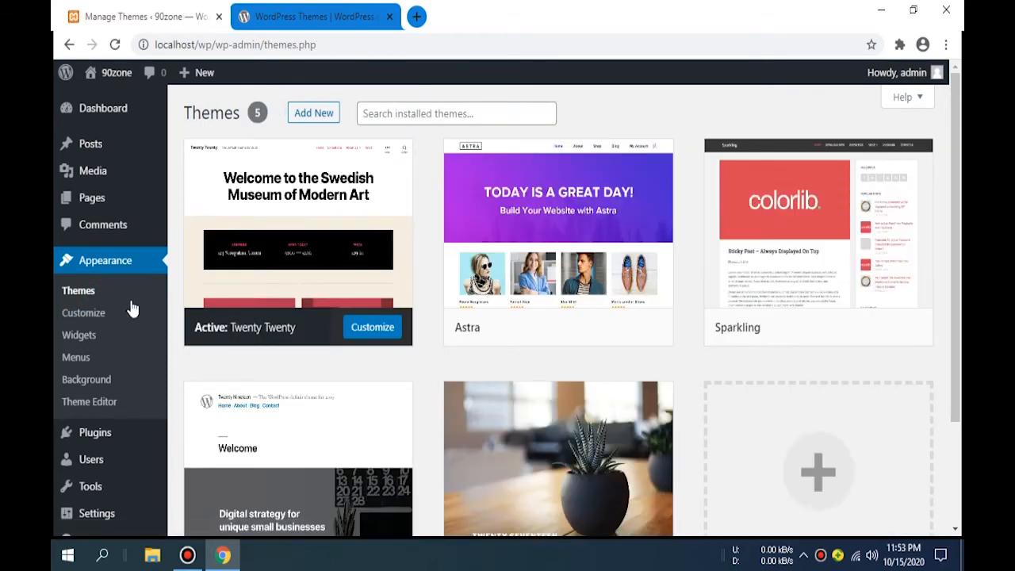
{"action": "scroll", "scroll_direction": "down", "scroll_amount": 3}
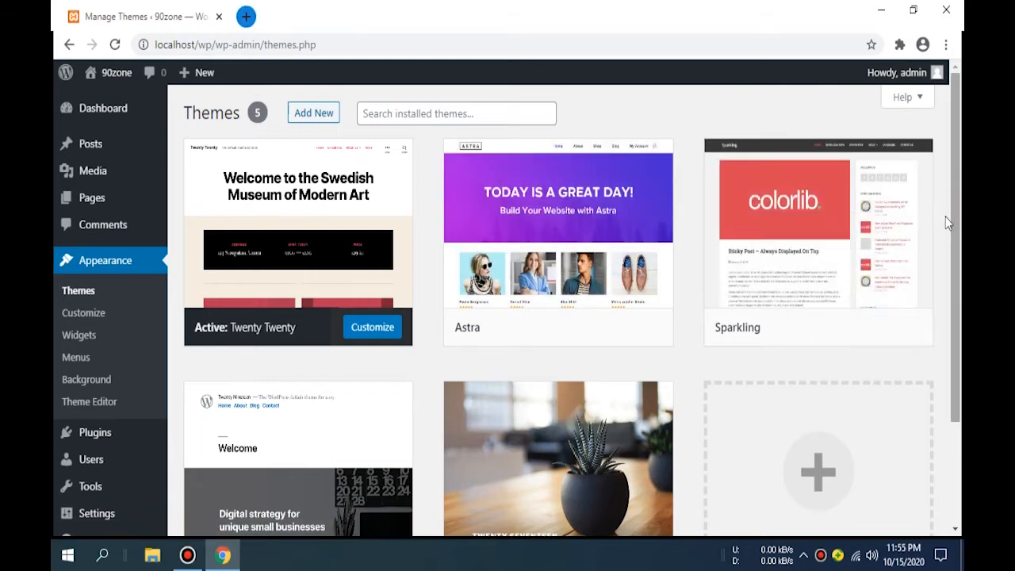
{"action": "mouse_move", "coordinate": [766, 381]}
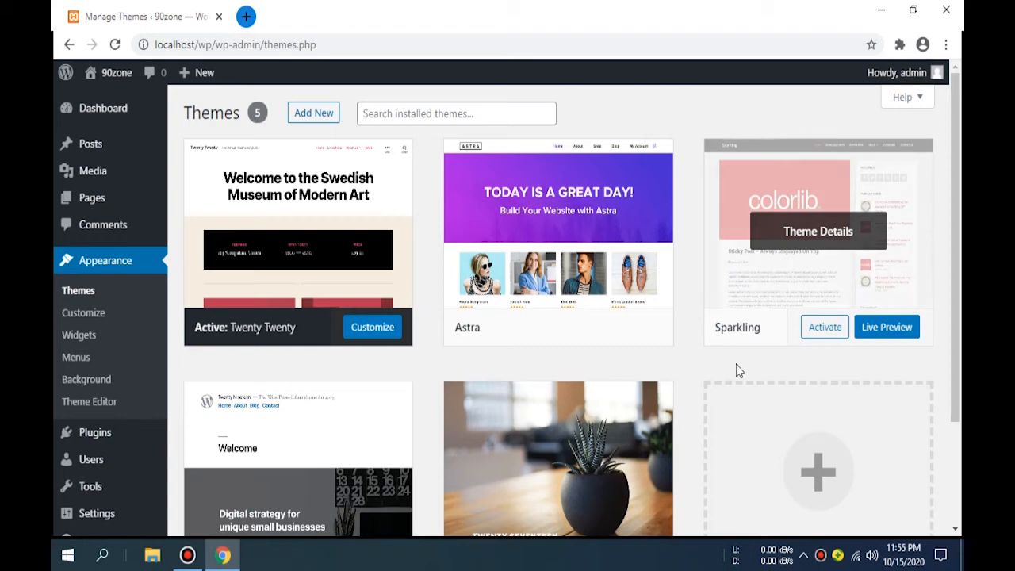
{"action": "mouse_move", "coordinate": [94, 108]}
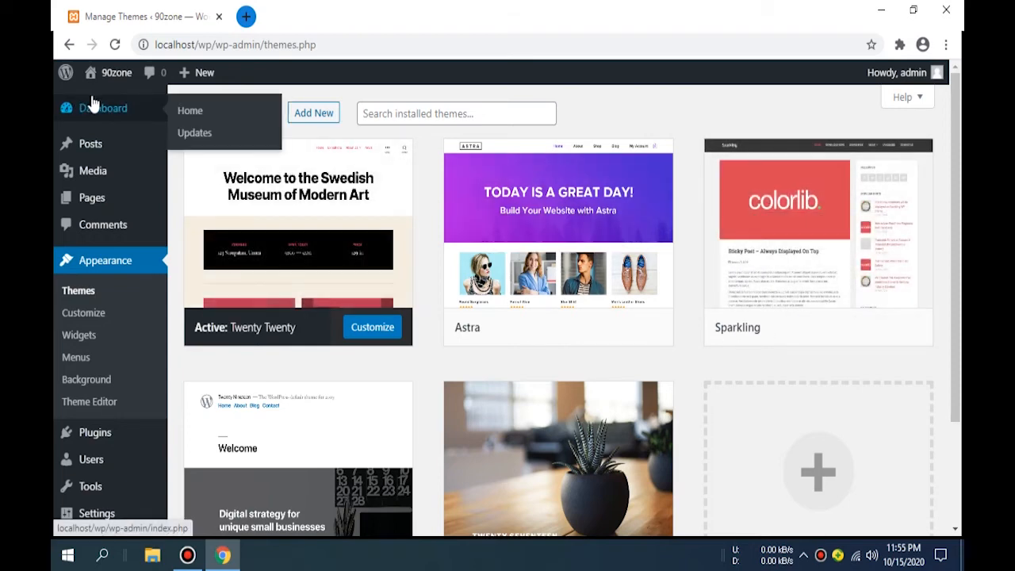
{"action": "mouse_move", "coordinate": [117, 72]}
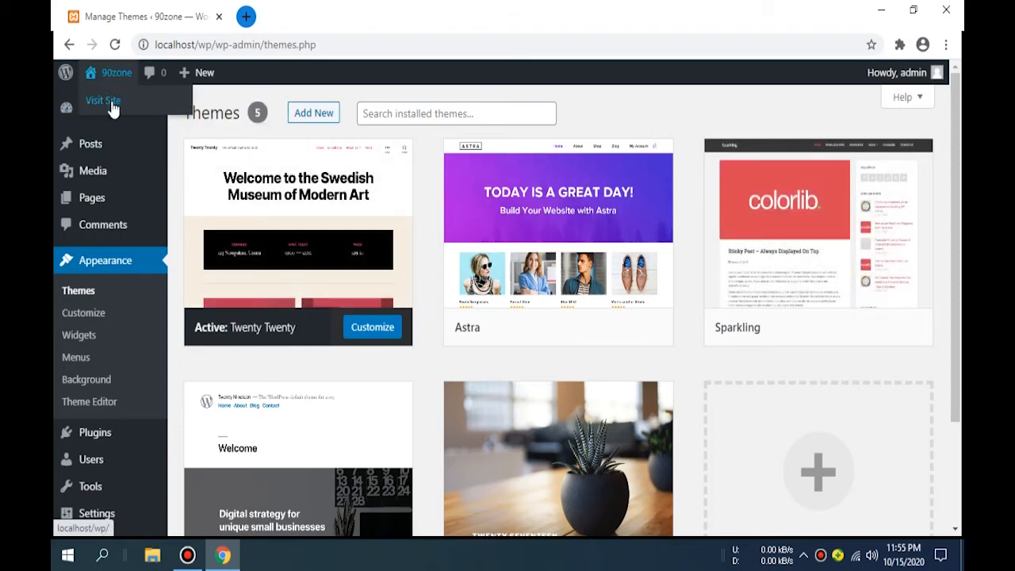
{"action": "left_click", "coordinate": [103, 101]}
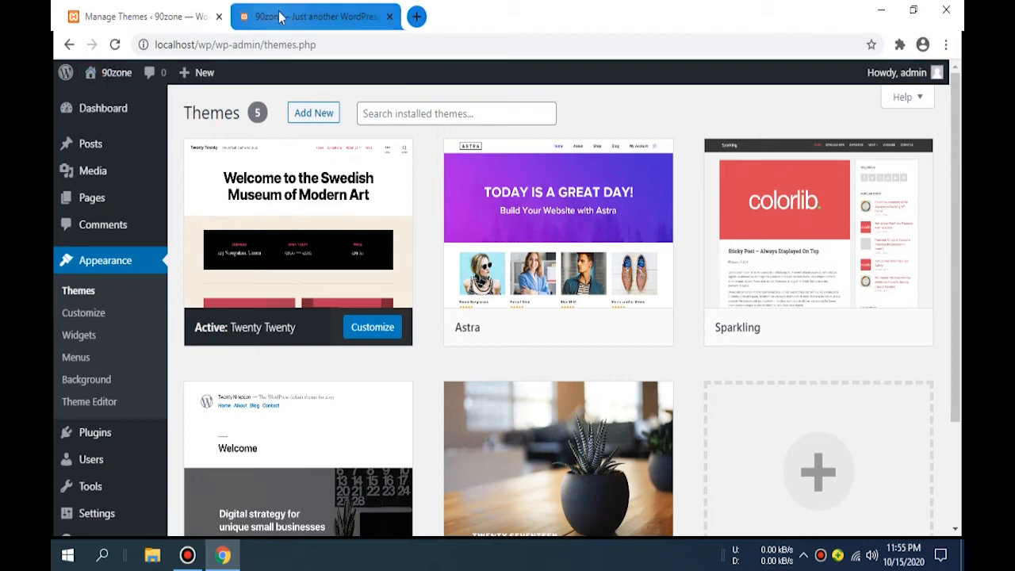
{"action": "left_click", "coordinate": [316, 16]}
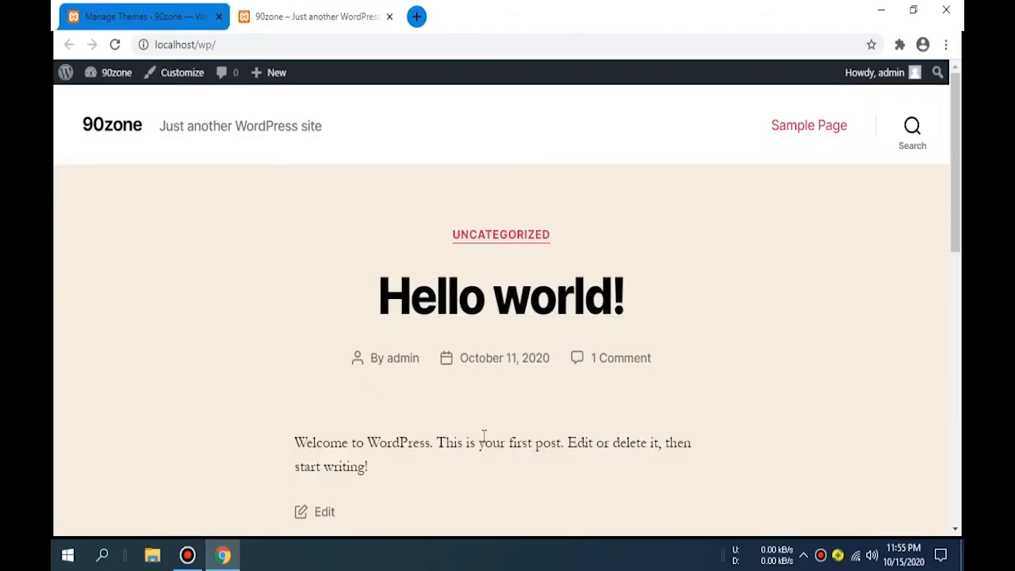
{"action": "scroll", "scroll_direction": "down", "scroll_amount": 3}
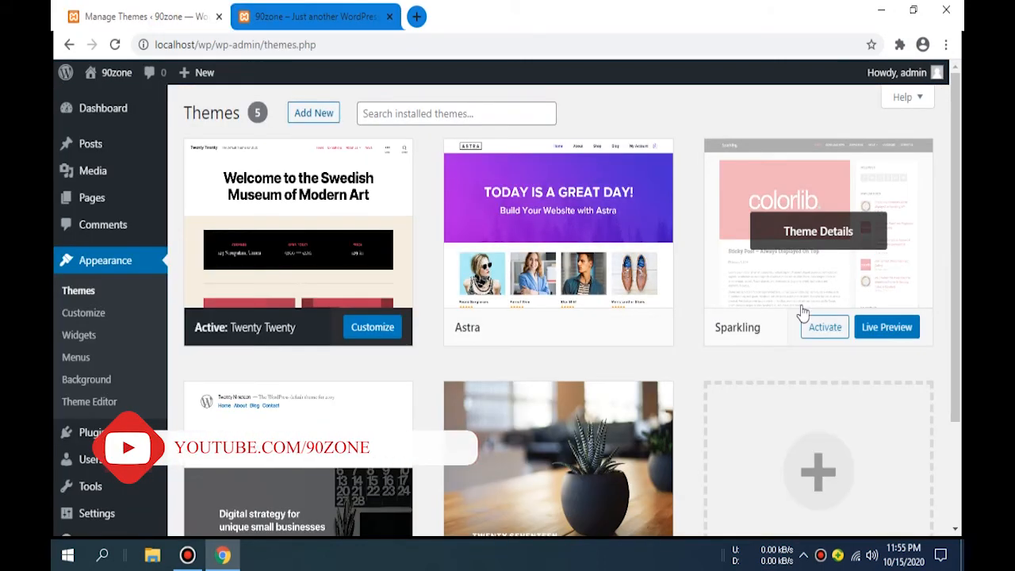
- Activate Sparkling and reload the front-end tab to view the new design
{"action": "left_click", "coordinate": [824, 326]}
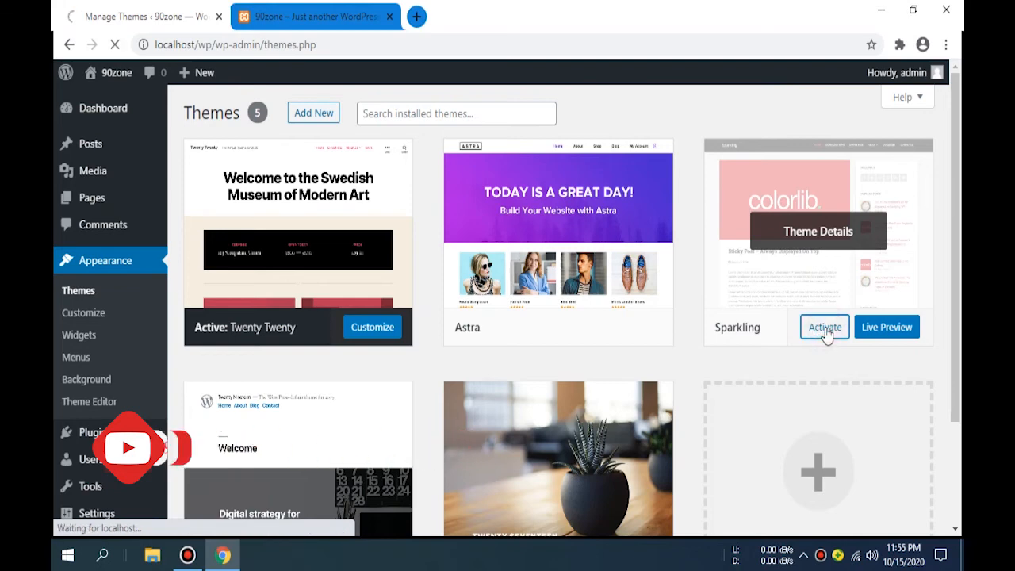
{"action": "left_click", "coordinate": [824, 326]}
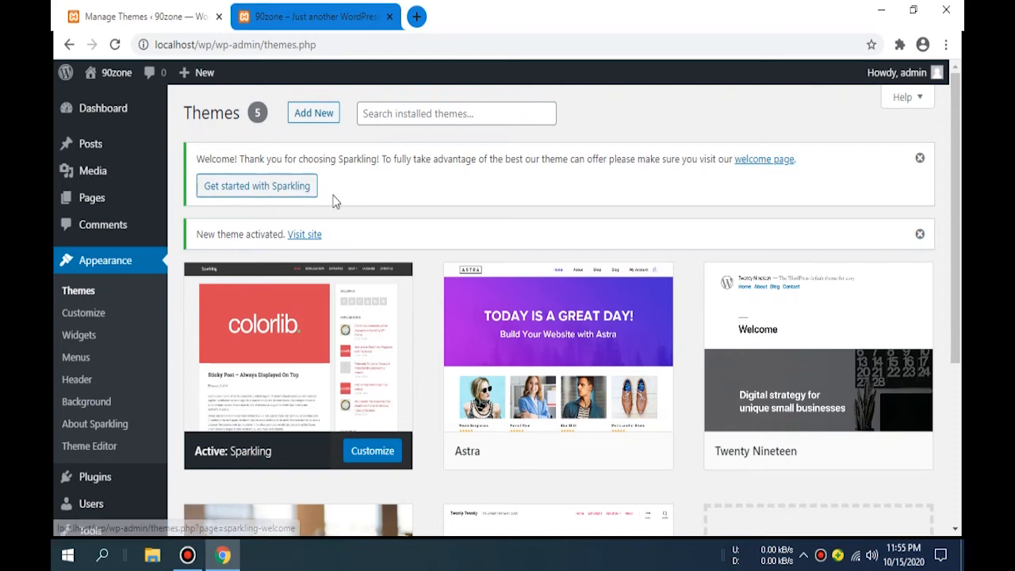
{"action": "left_click", "coordinate": [315, 16]}
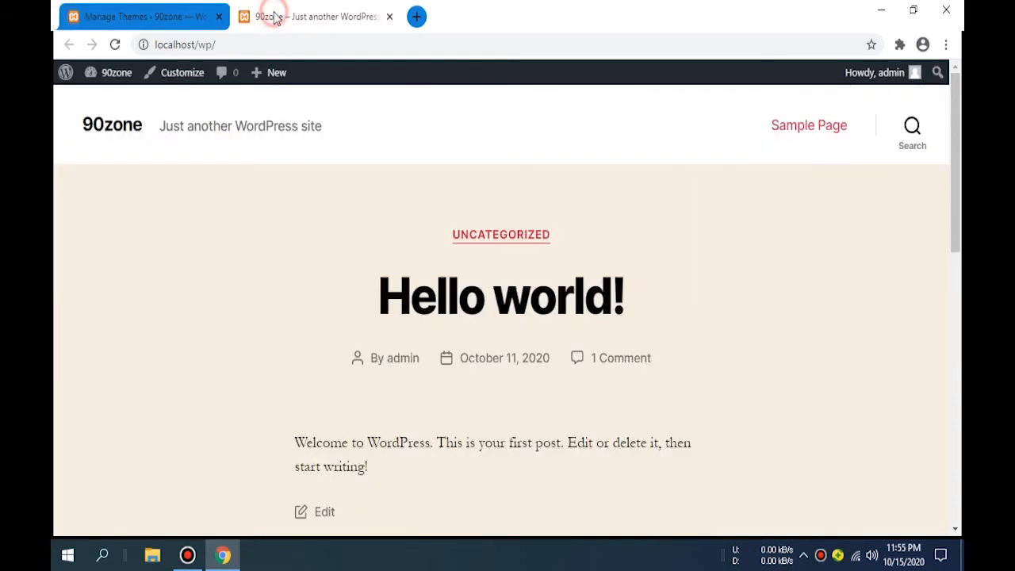
{"action": "left_click", "coordinate": [115, 44]}
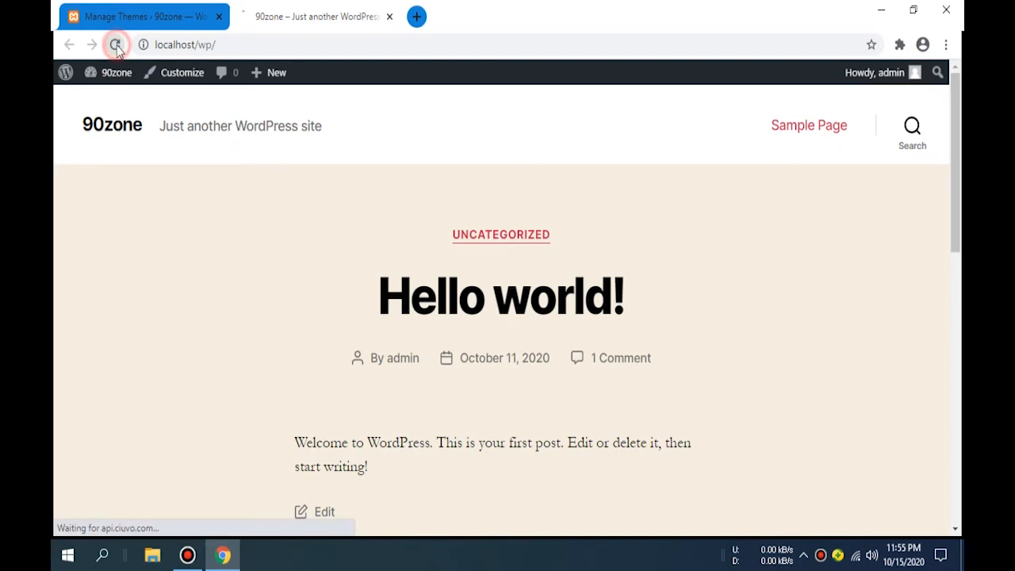
{"action": "left_click", "coordinate": [116, 44]}
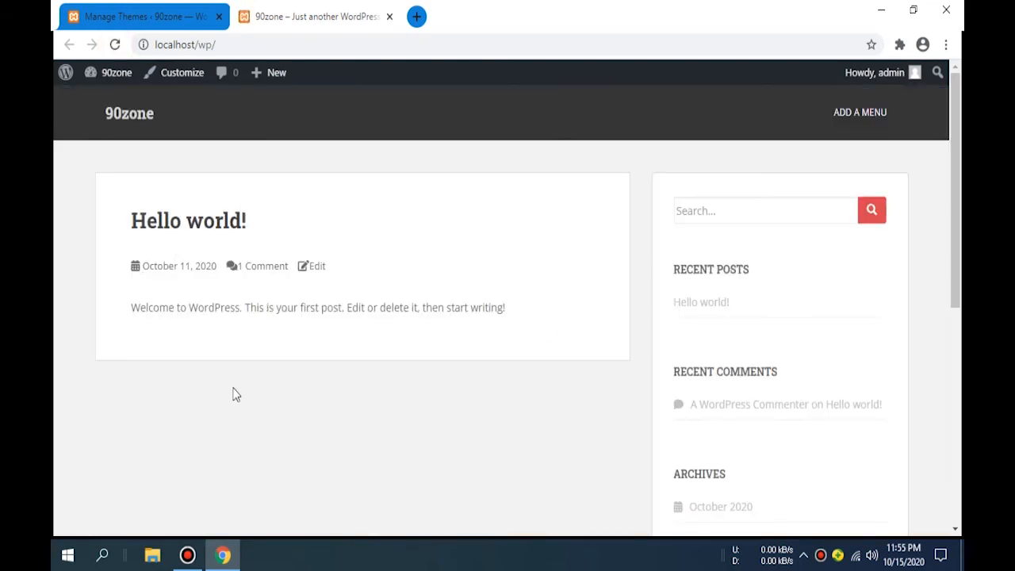
{"action": "scroll", "scroll_direction": "down", "scroll_amount": 3}
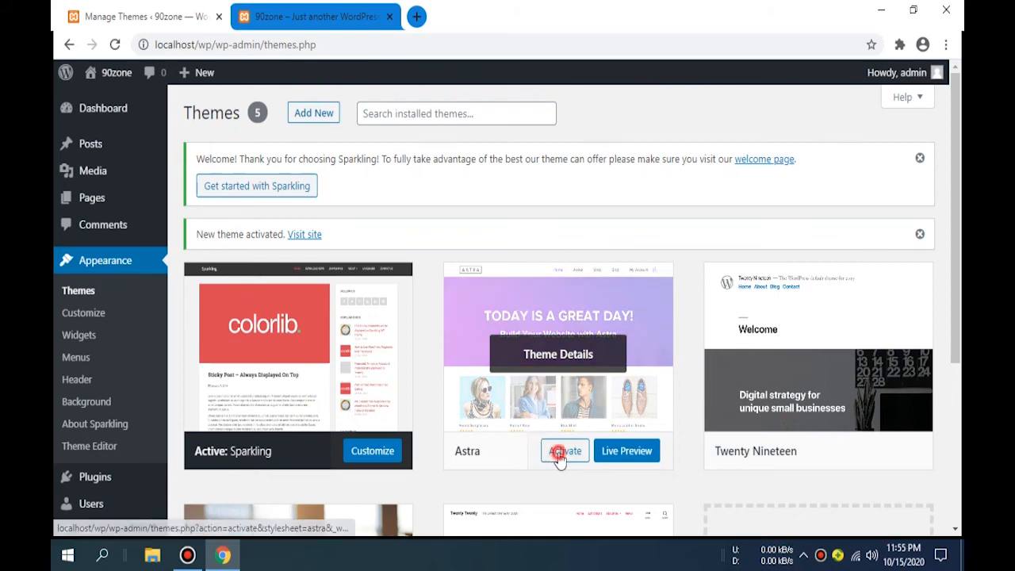
- Activate the Astra theme, then reload and scroll the homepage to view Astra's design
{"action": "left_click", "coordinate": [564, 450]}
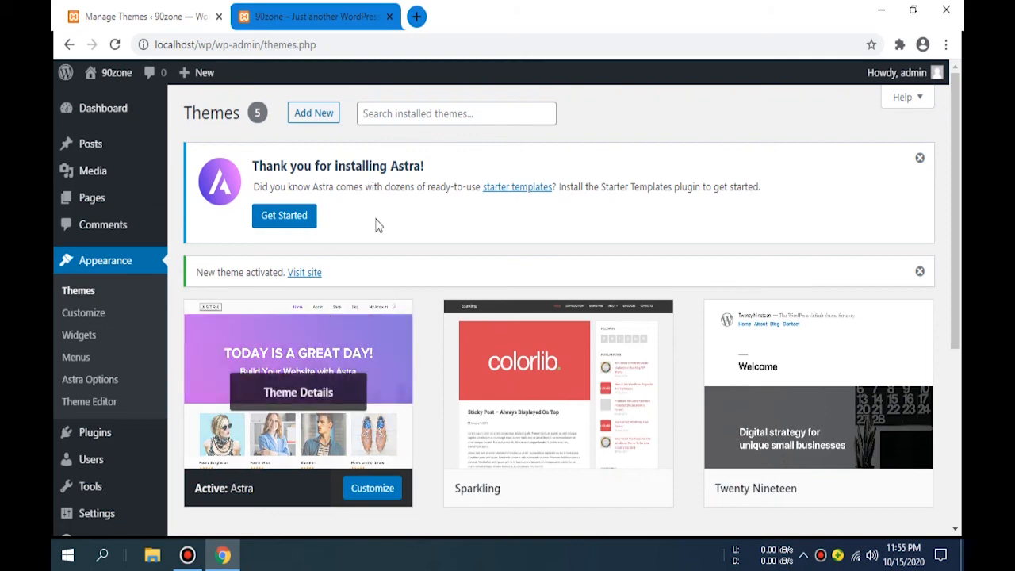
{"action": "left_click", "coordinate": [310, 16]}
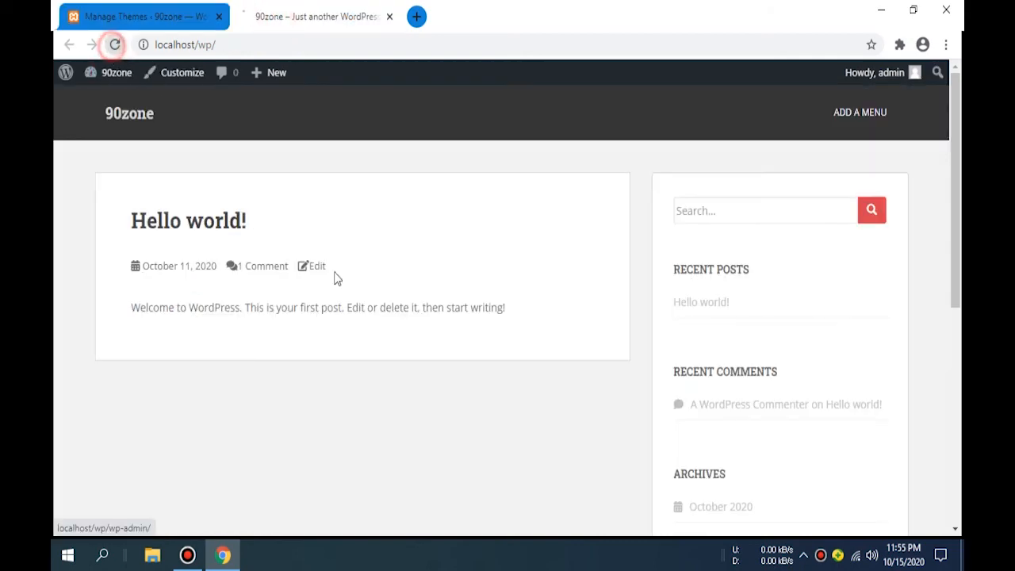
{"action": "left_click", "coordinate": [113, 44]}
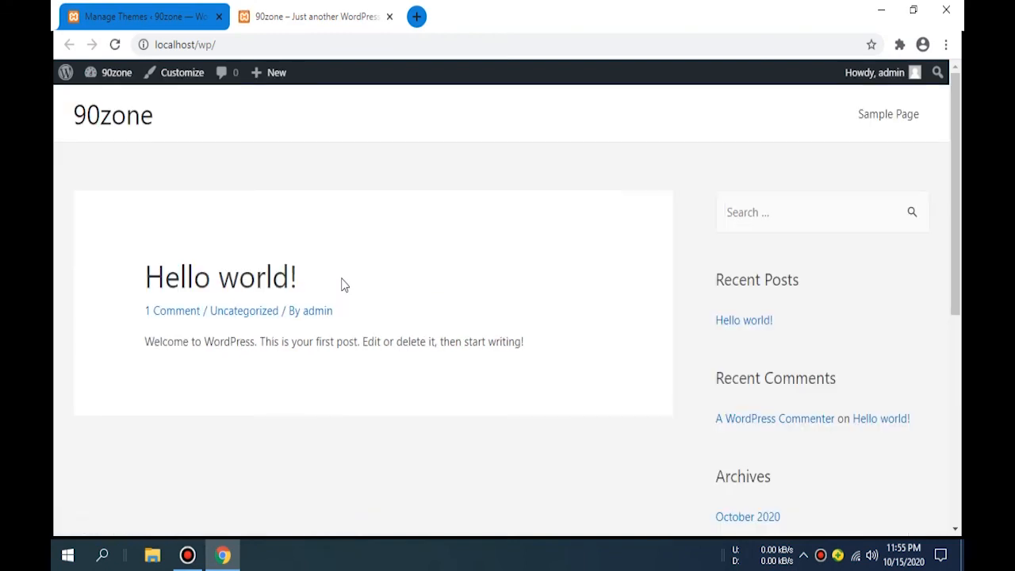
{"action": "scroll", "scroll_direction": "down", "scroll_amount": 3}
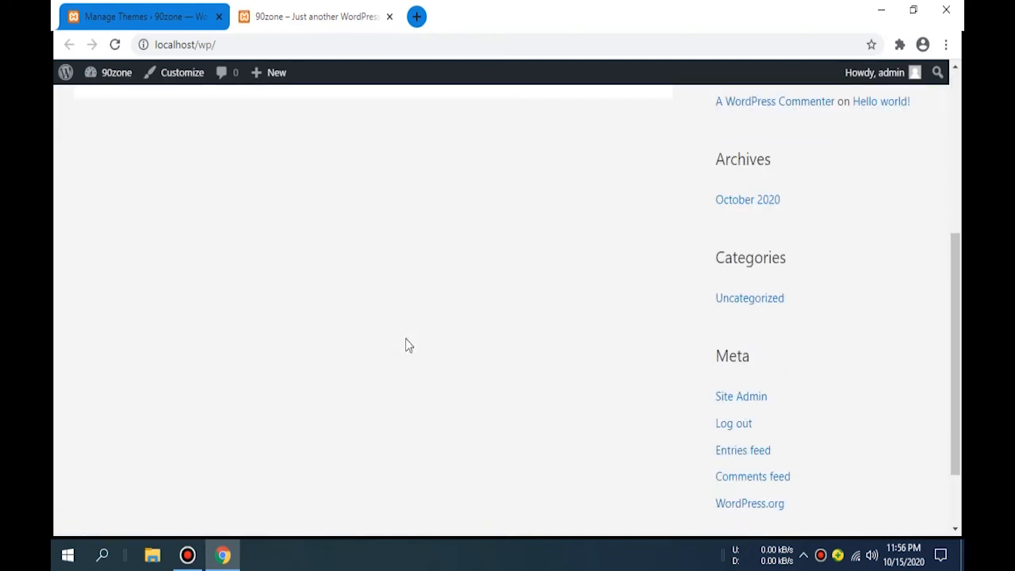
{"action": "scroll", "scroll_direction": "up", "scroll_amount": 3}
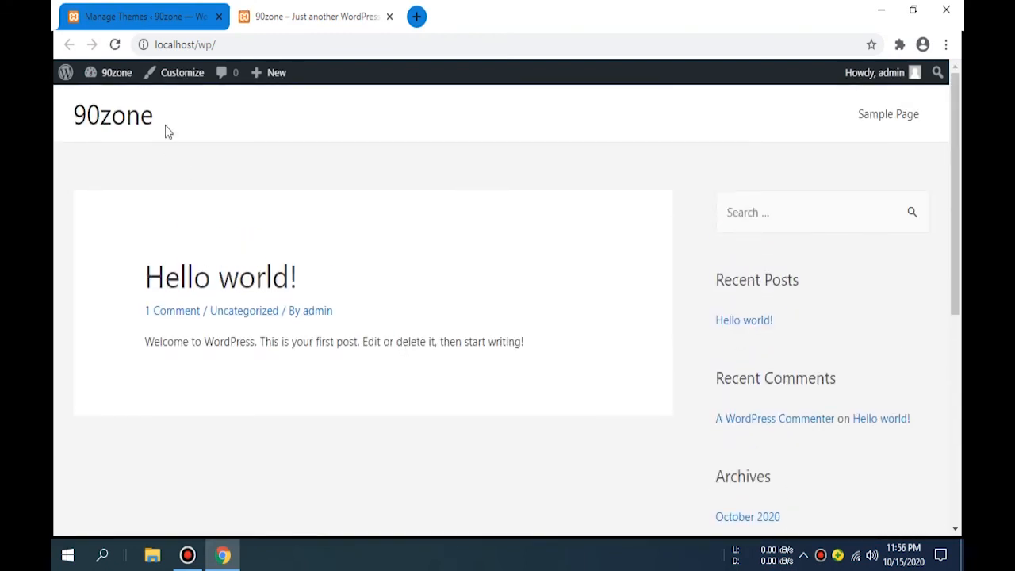
{"action": "mouse_move", "coordinate": [147, 16]}
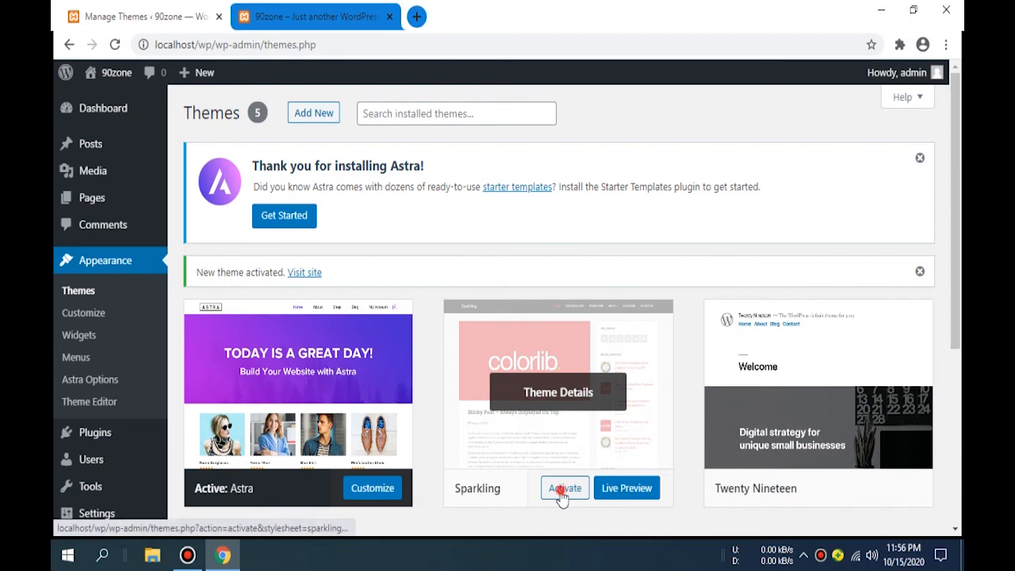
- Activate the Sparkling theme from its card on the Themes page
{"action": "left_click", "coordinate": [565, 488]}
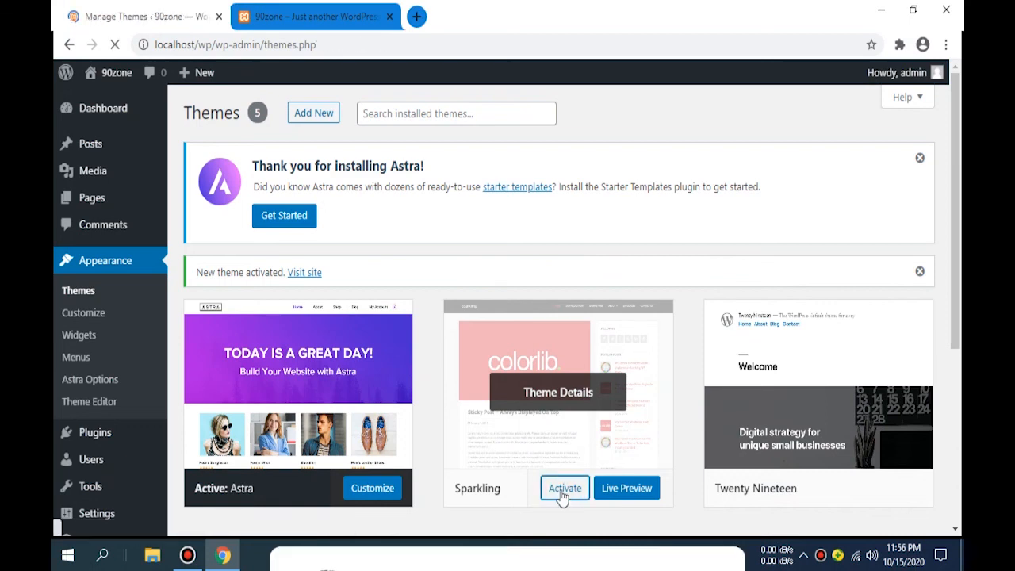
{"action": "left_click", "coordinate": [564, 488]}
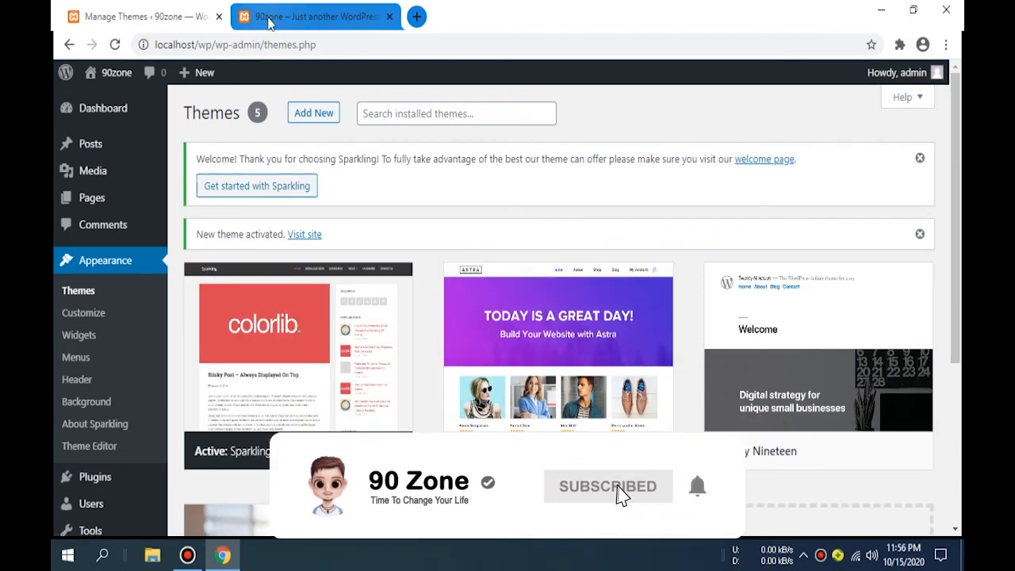